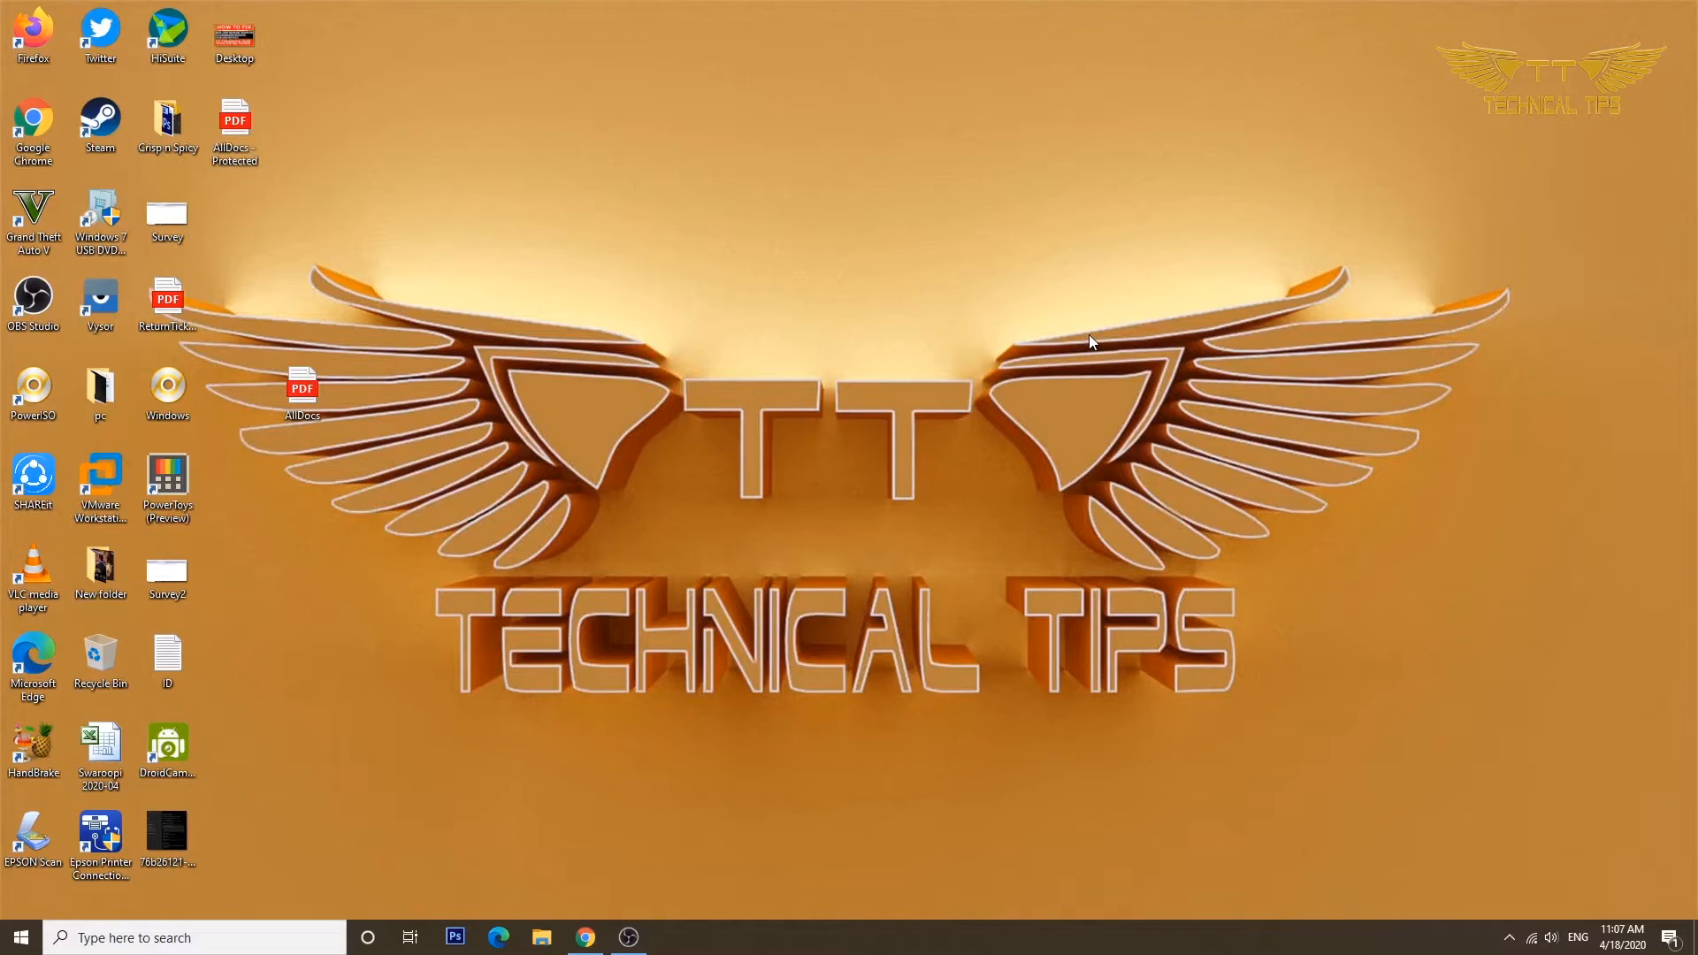
pyautogui.moveTo(260, 209)
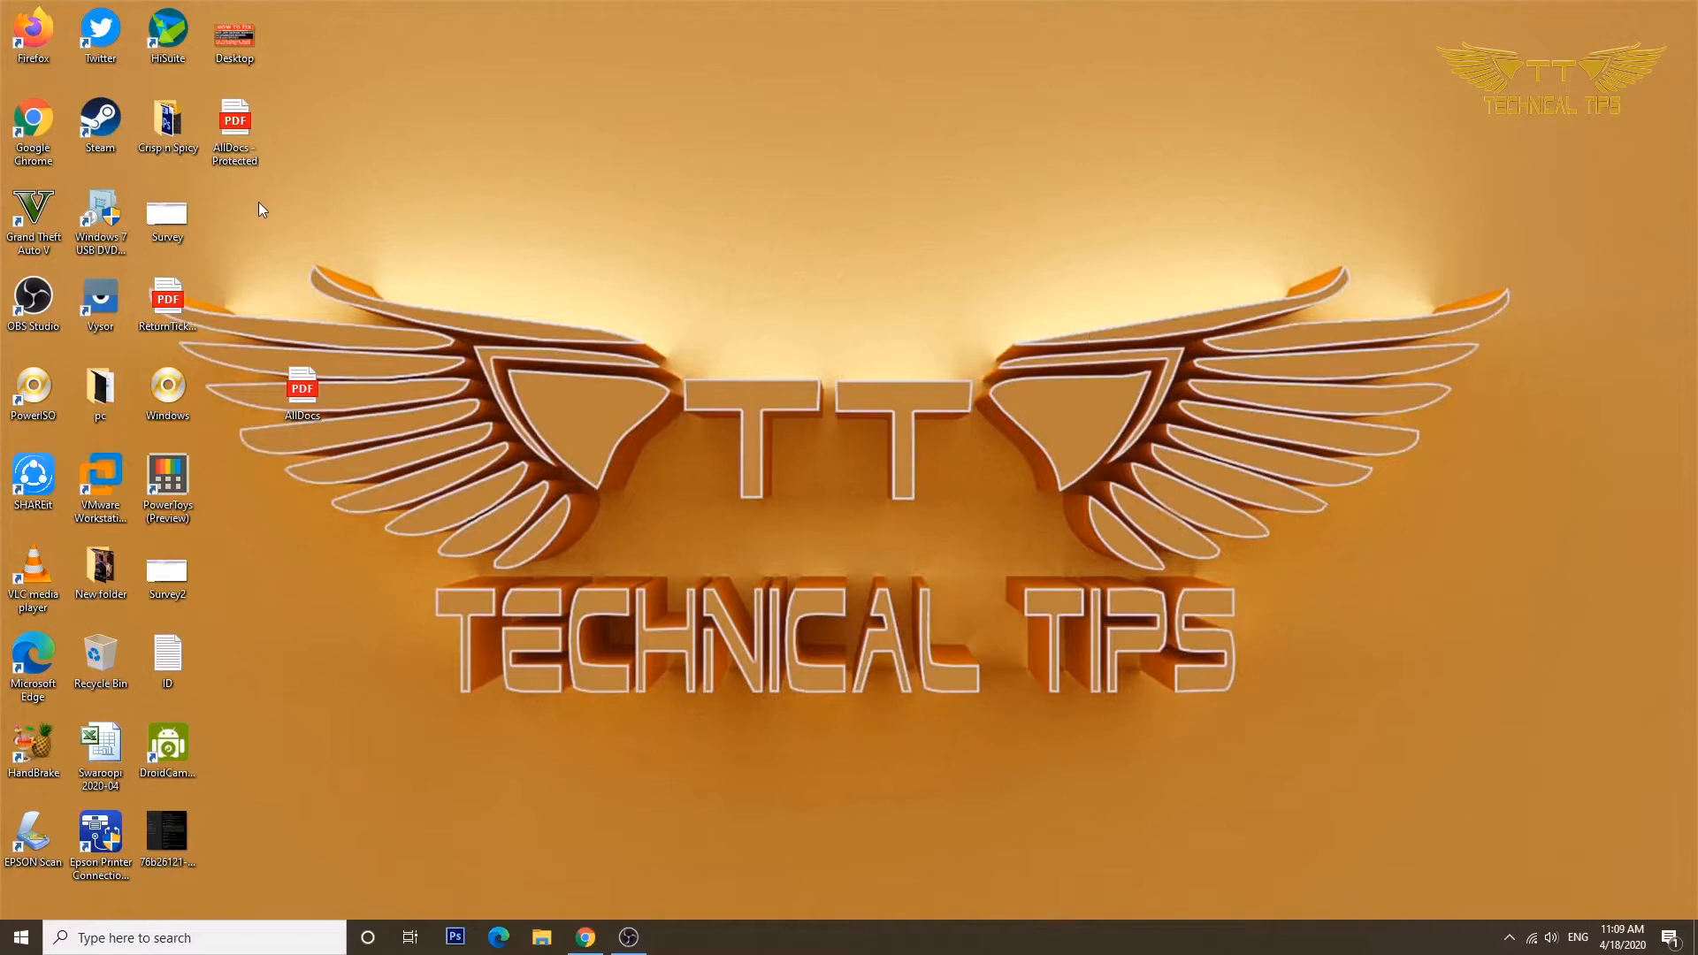
# Open 'AllDocs - Protected.pdf' in Edge and submit its password to show the seven pages
pyautogui.click(234, 130)
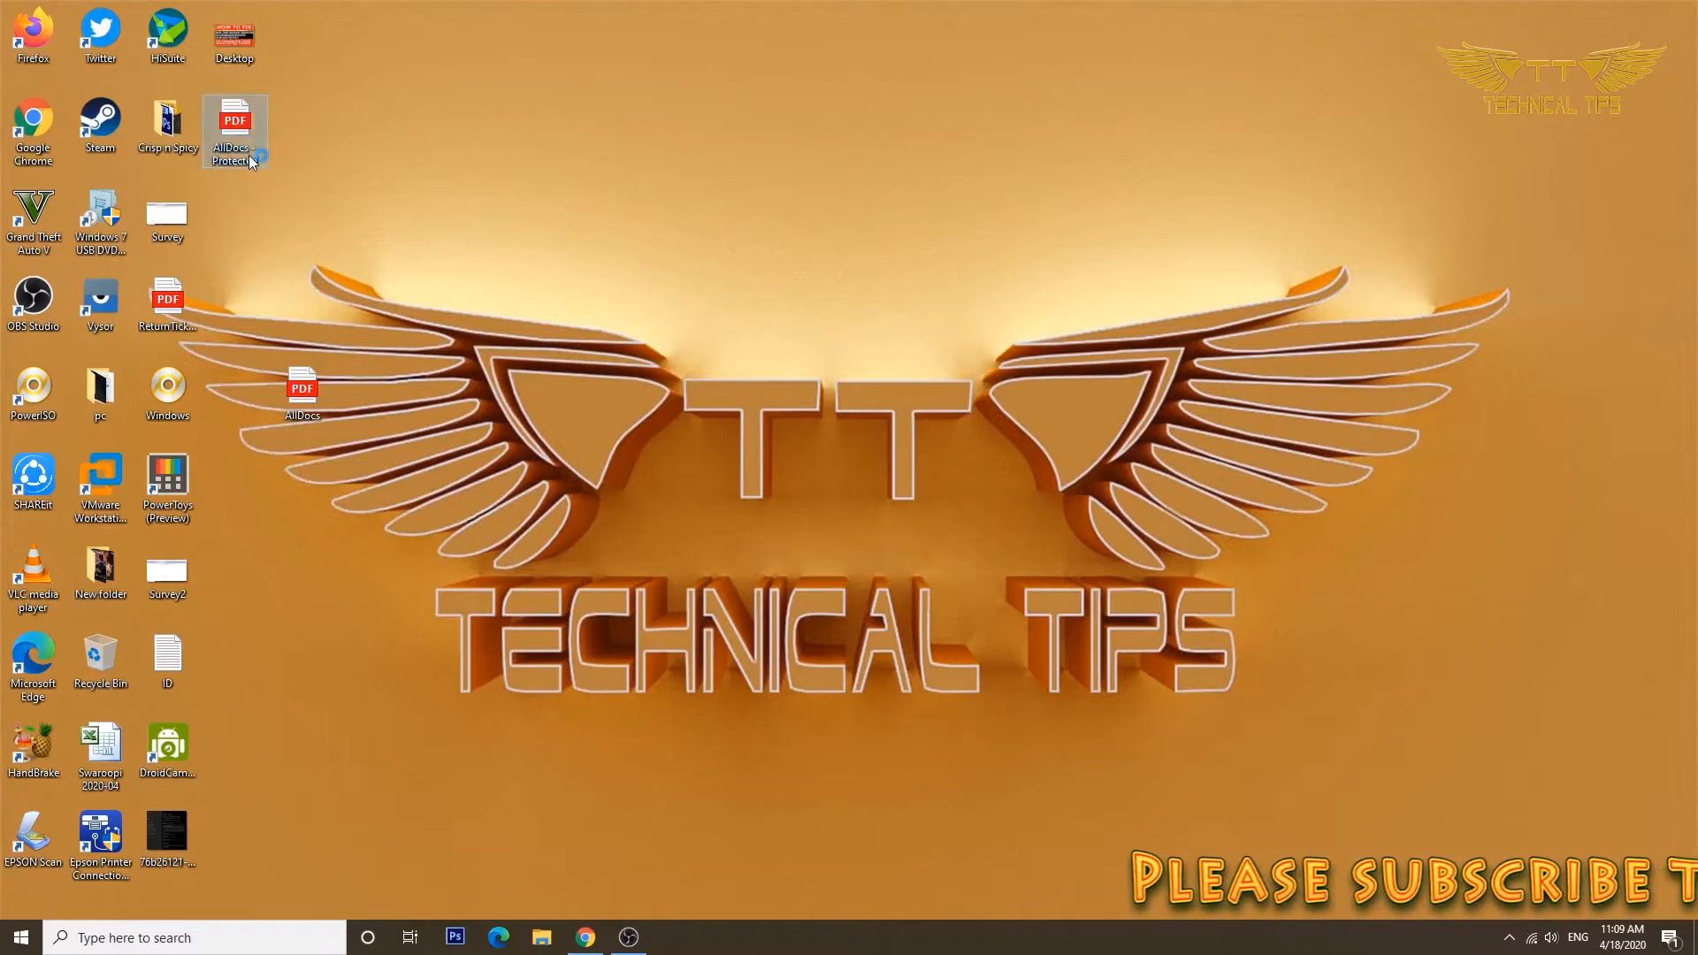
pyautogui.doubleClick(235, 120)
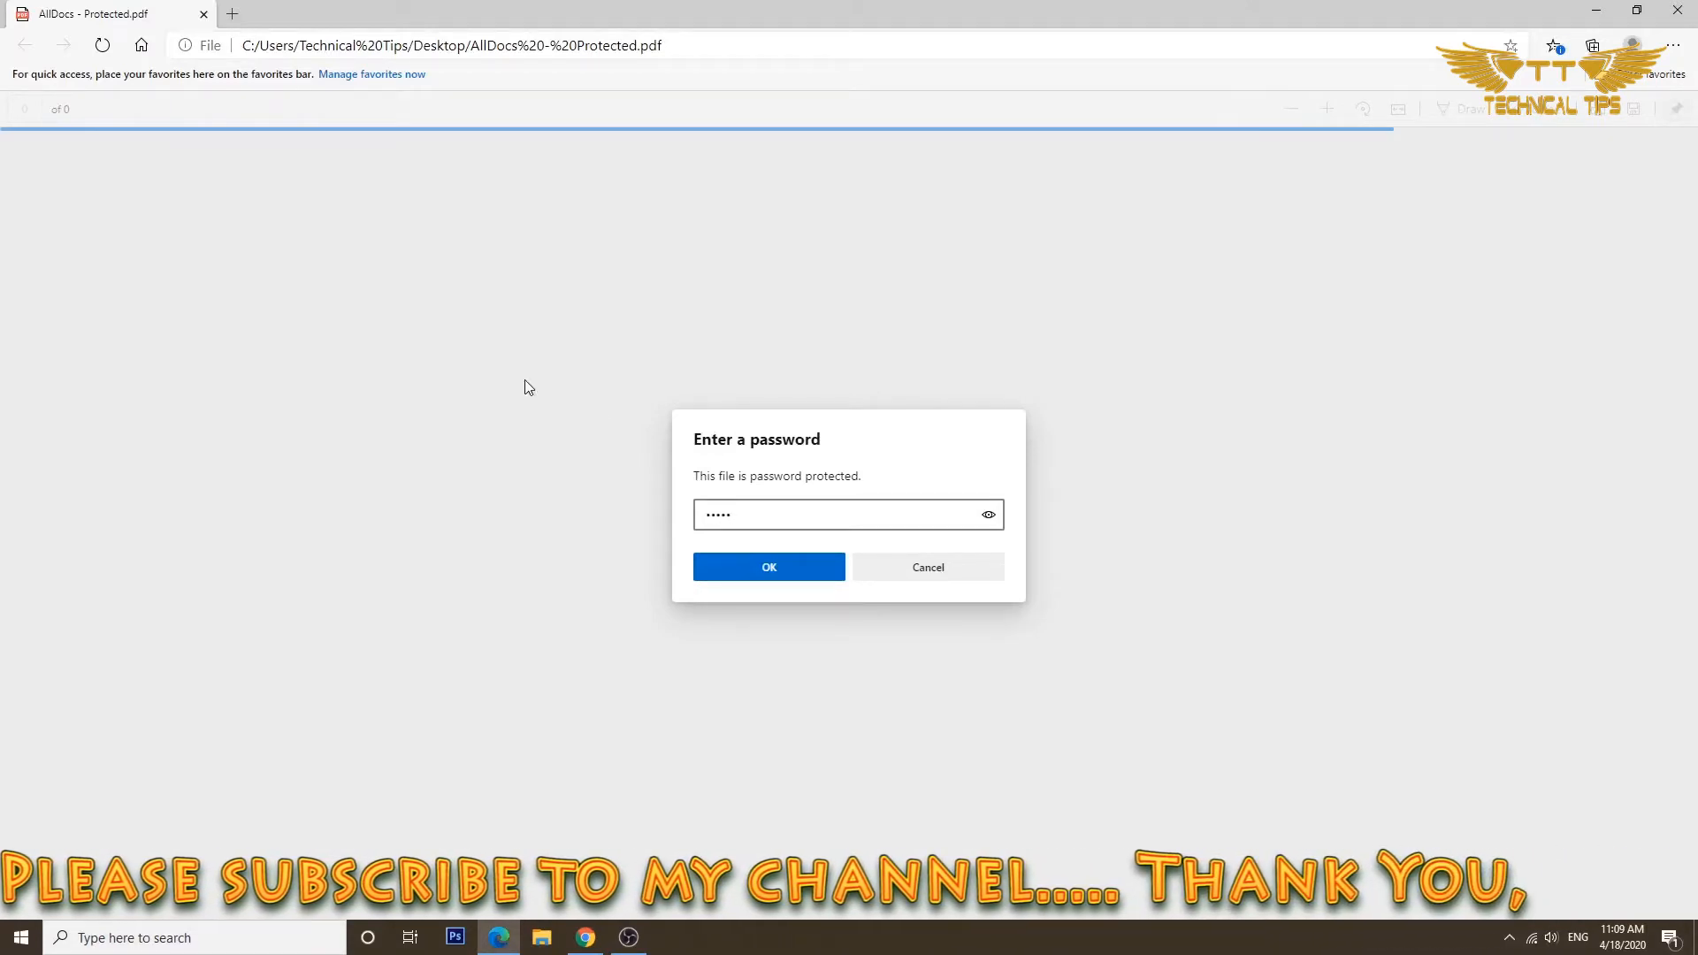
pyautogui.click(767, 566)
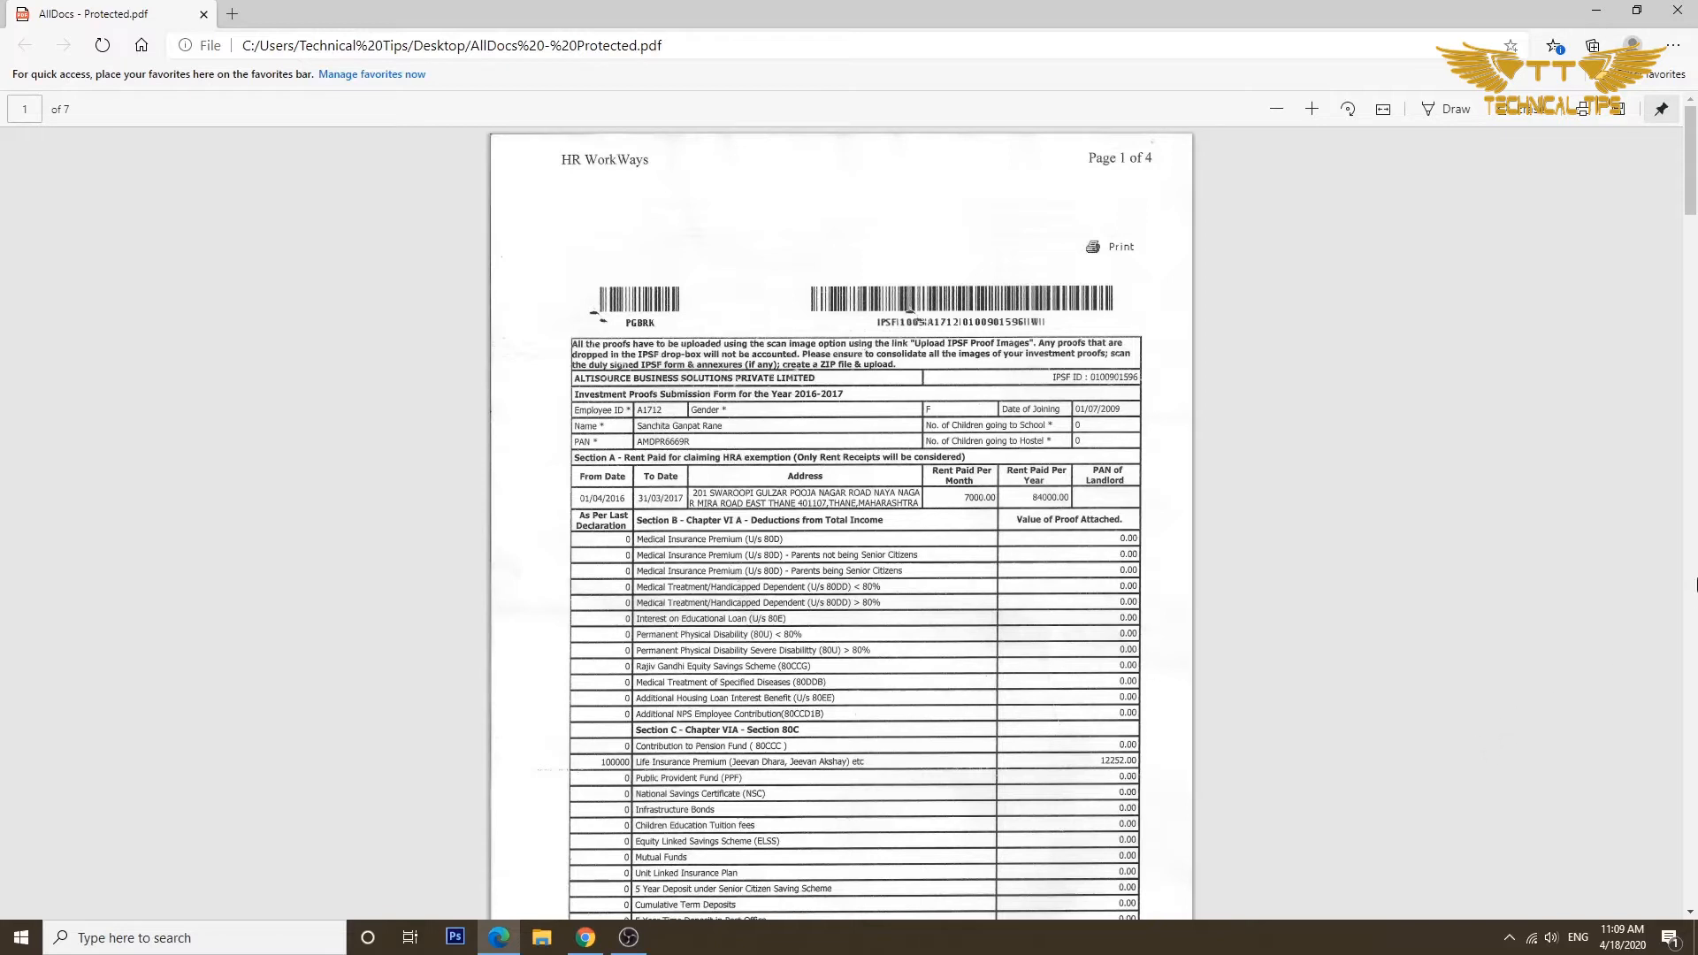
pyautogui.moveTo(1582, 107)
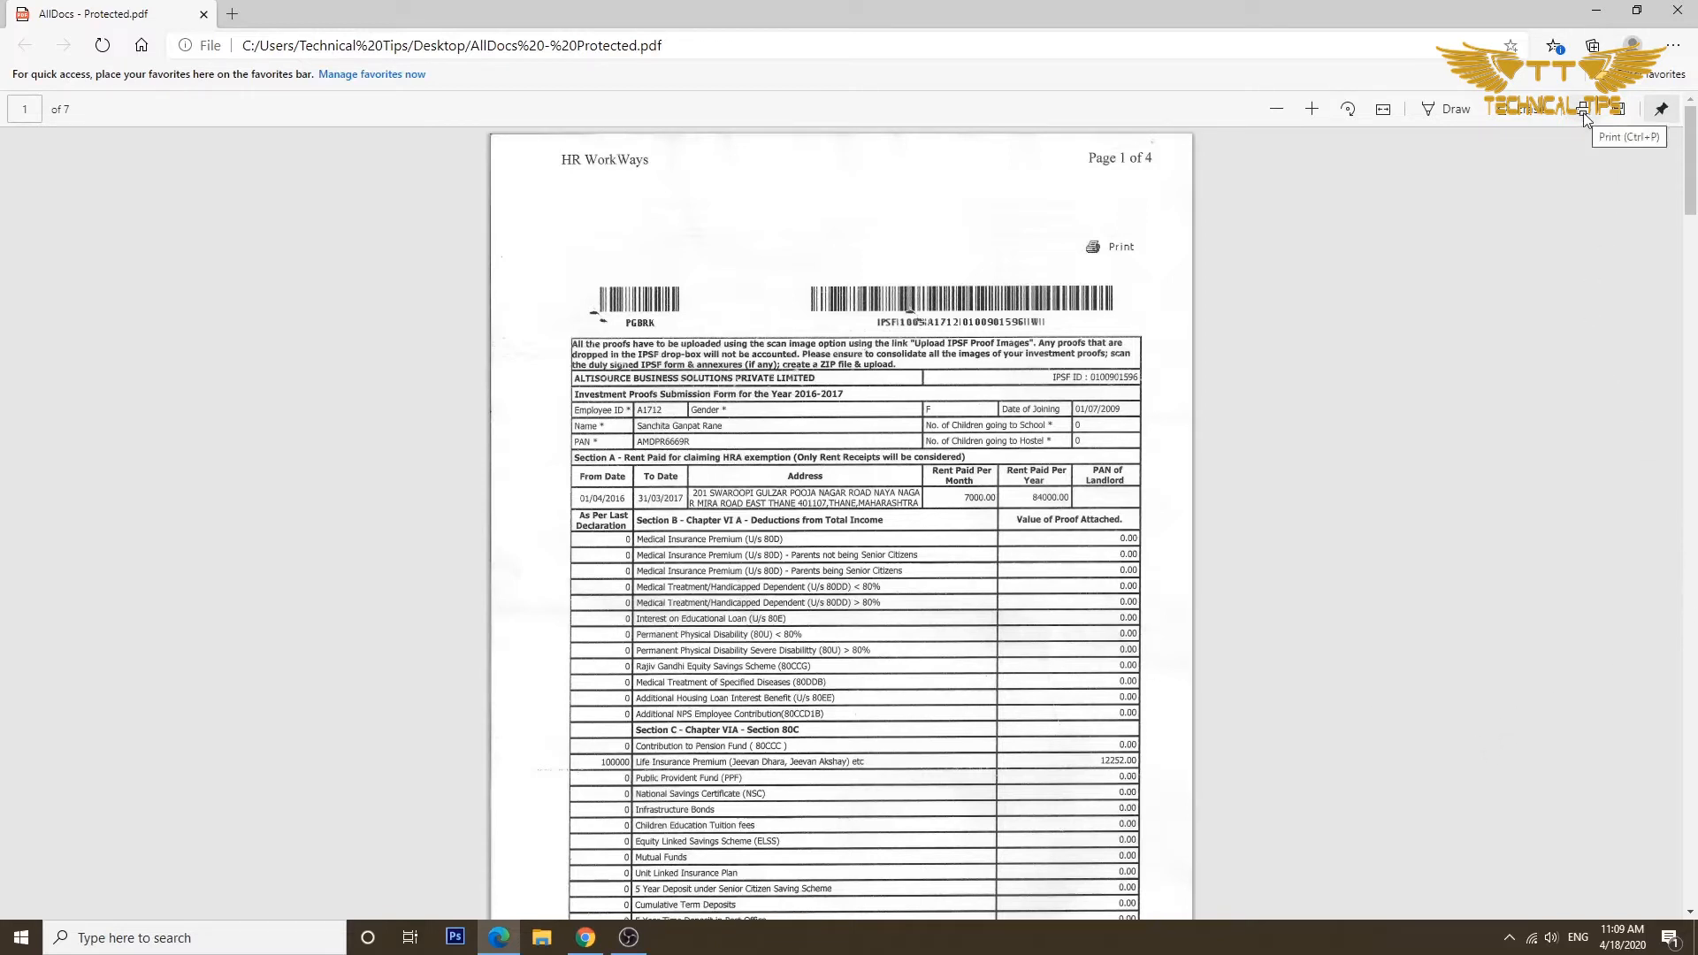
# In Edge's print dialog, choose Save as PDF as the printer for all seven pages
pyautogui.press('ctrl+p')
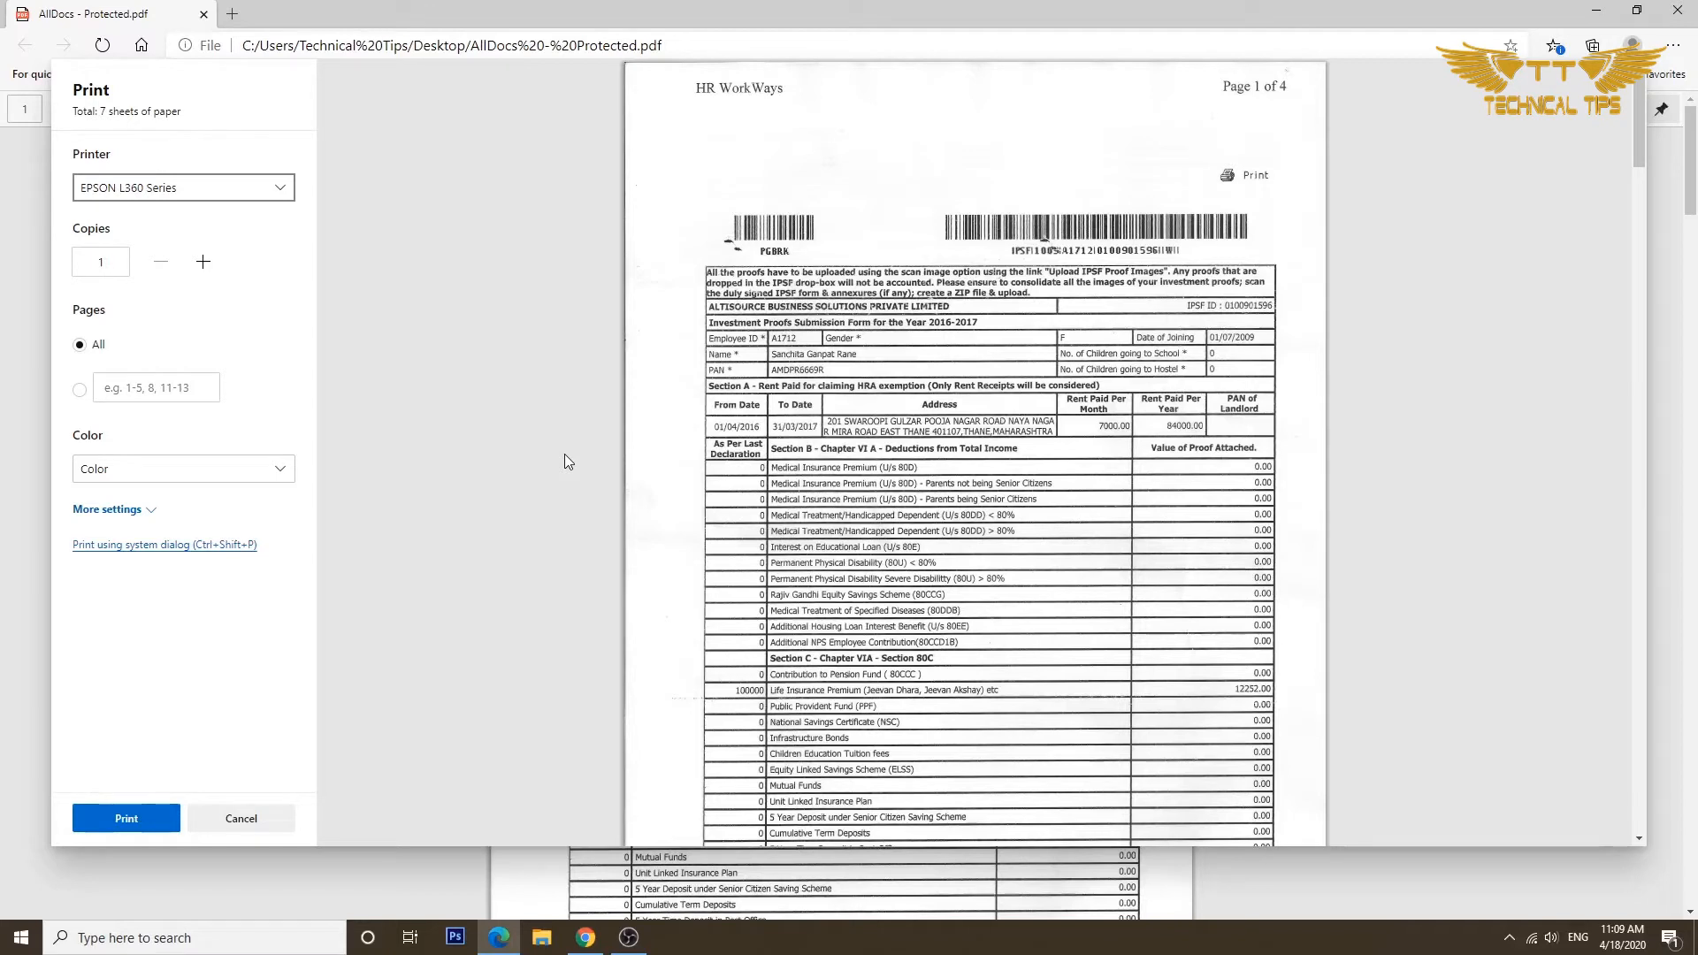
pyautogui.moveTo(488, 467)
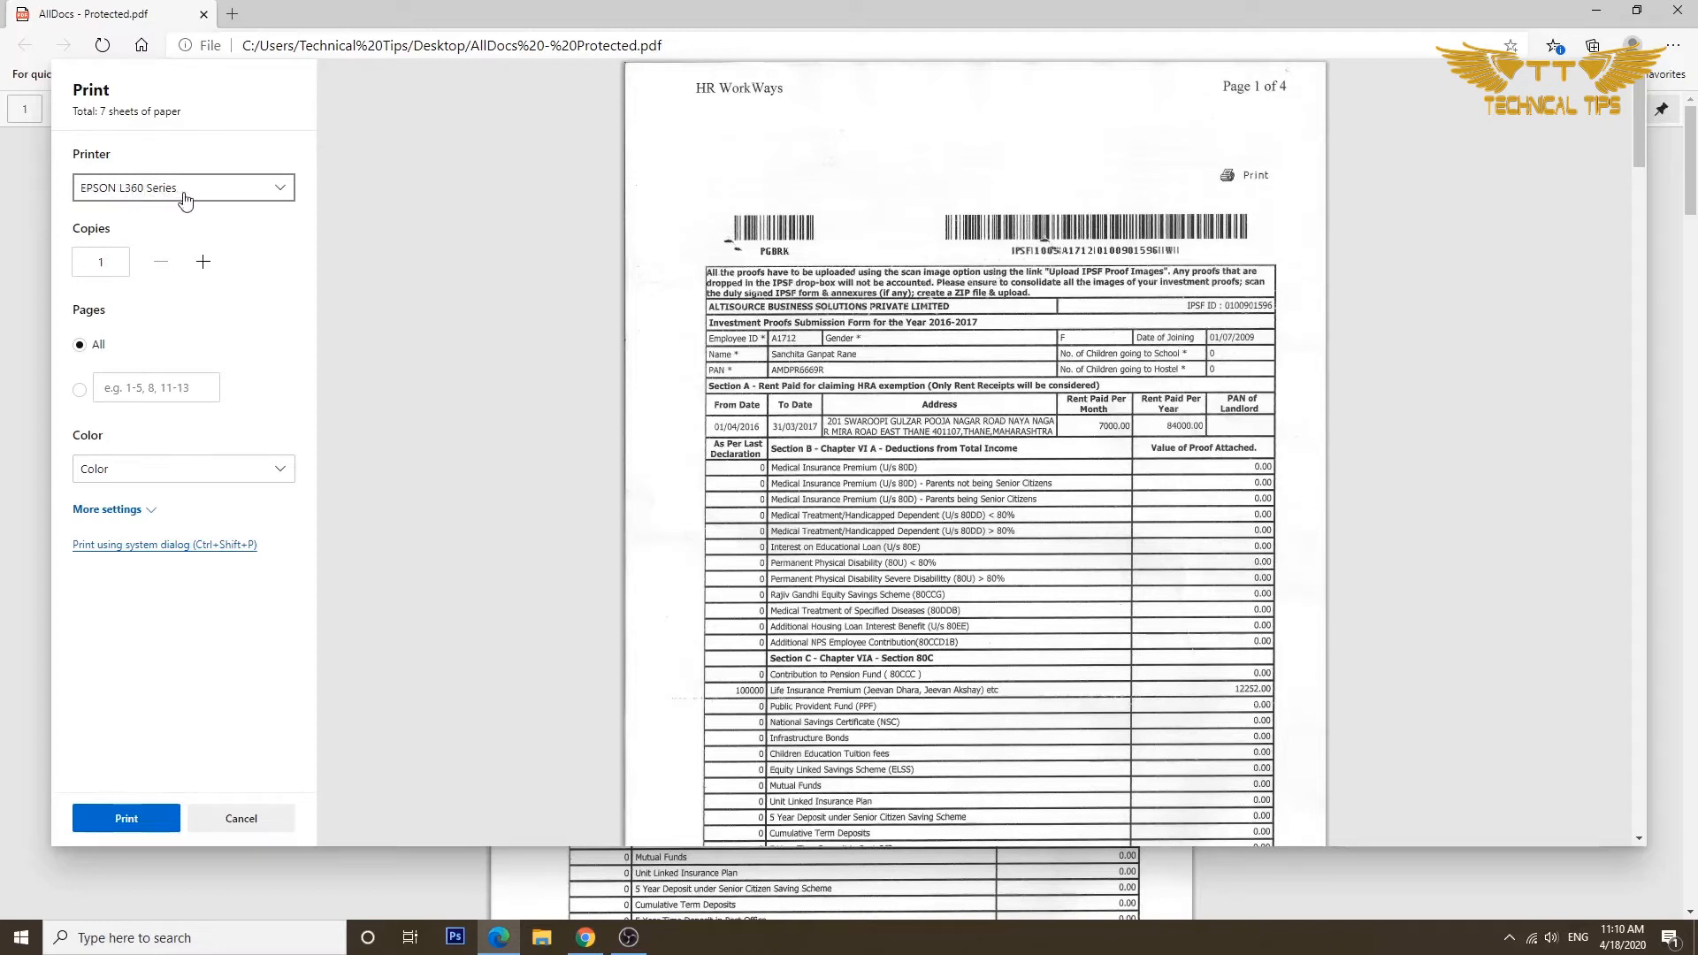
pyautogui.click(182, 188)
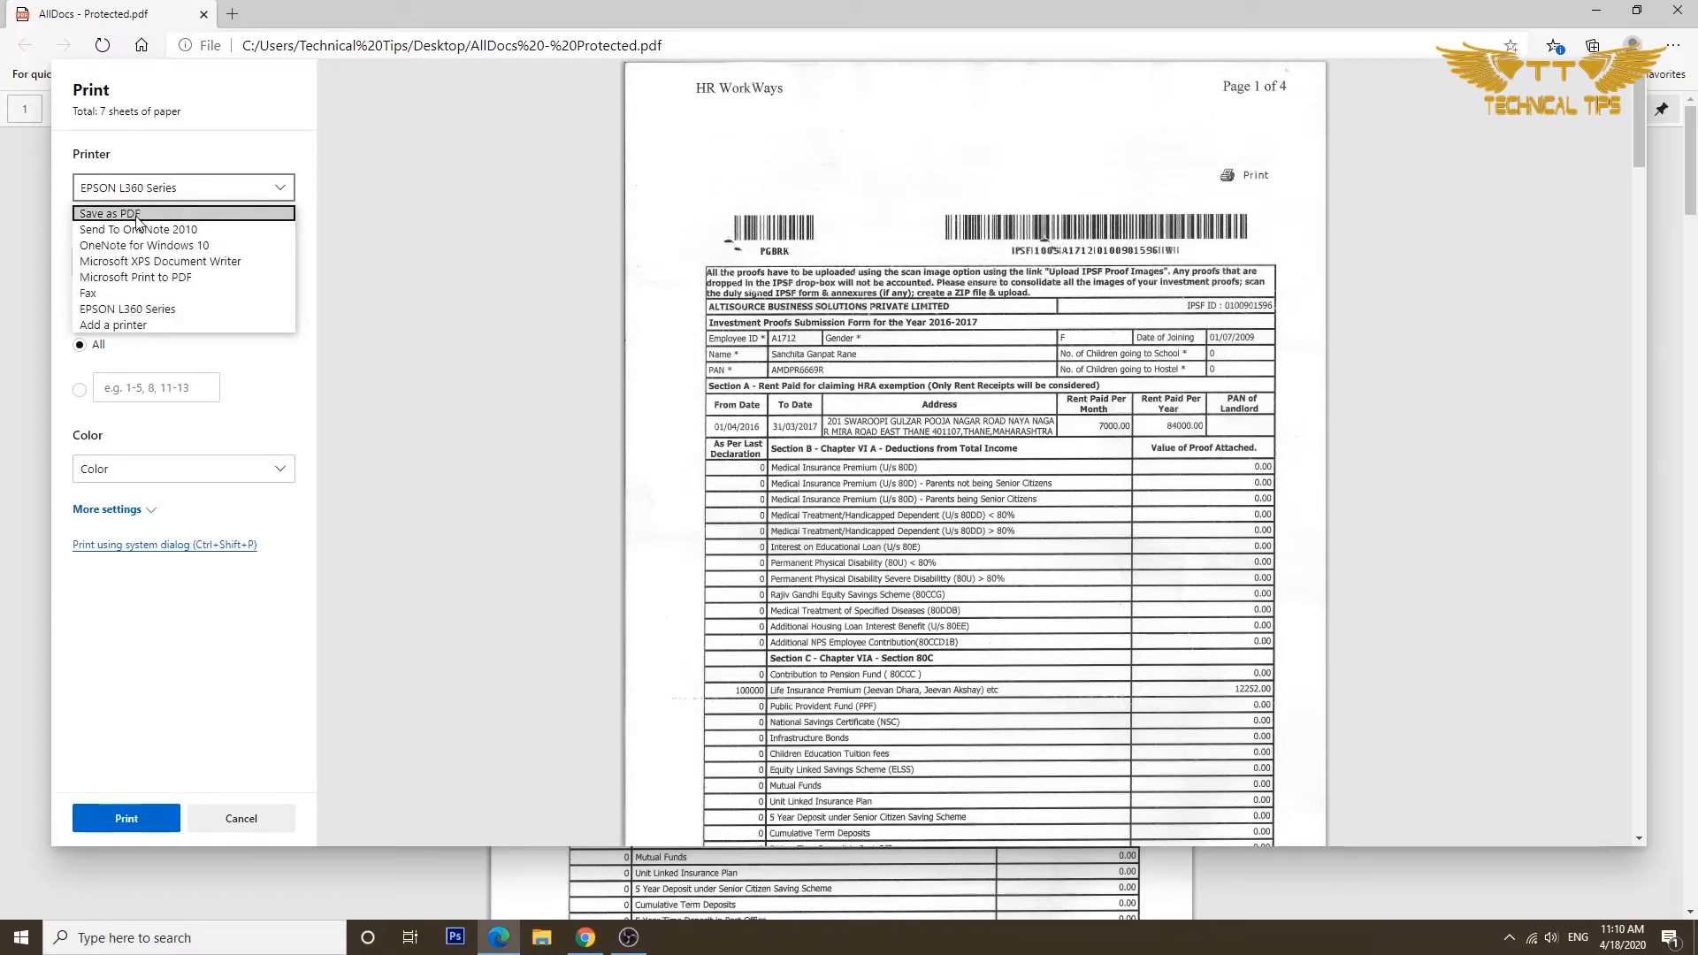
pyautogui.click(107, 213)
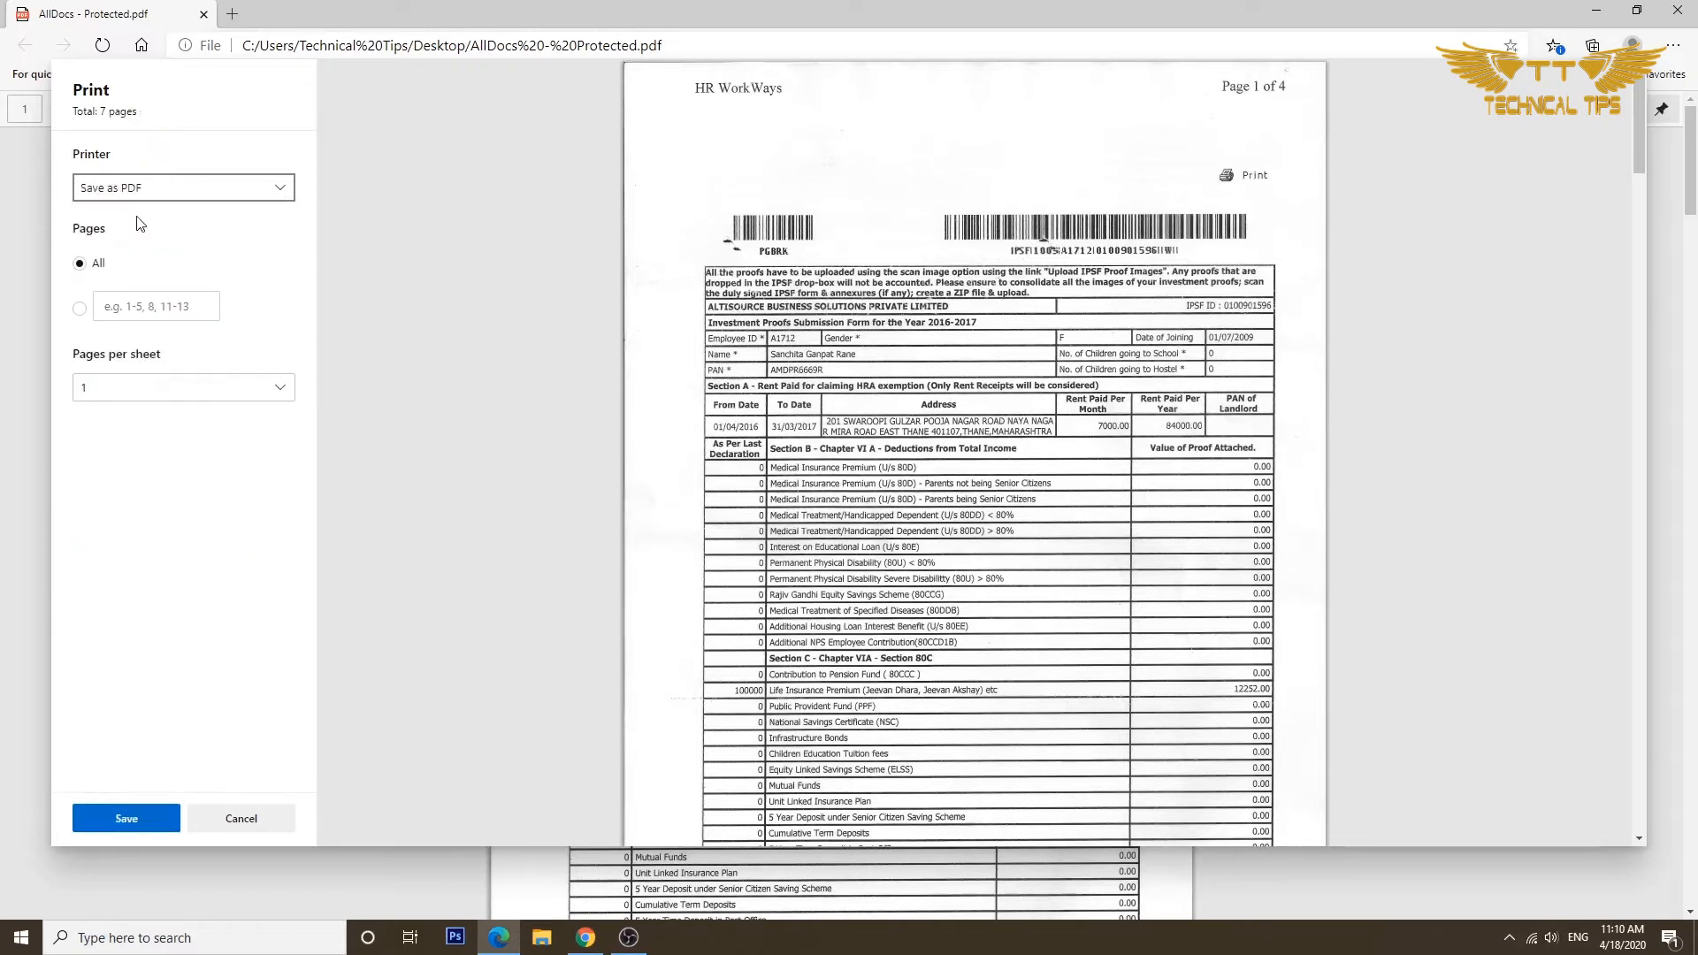
pyautogui.click(125, 817)
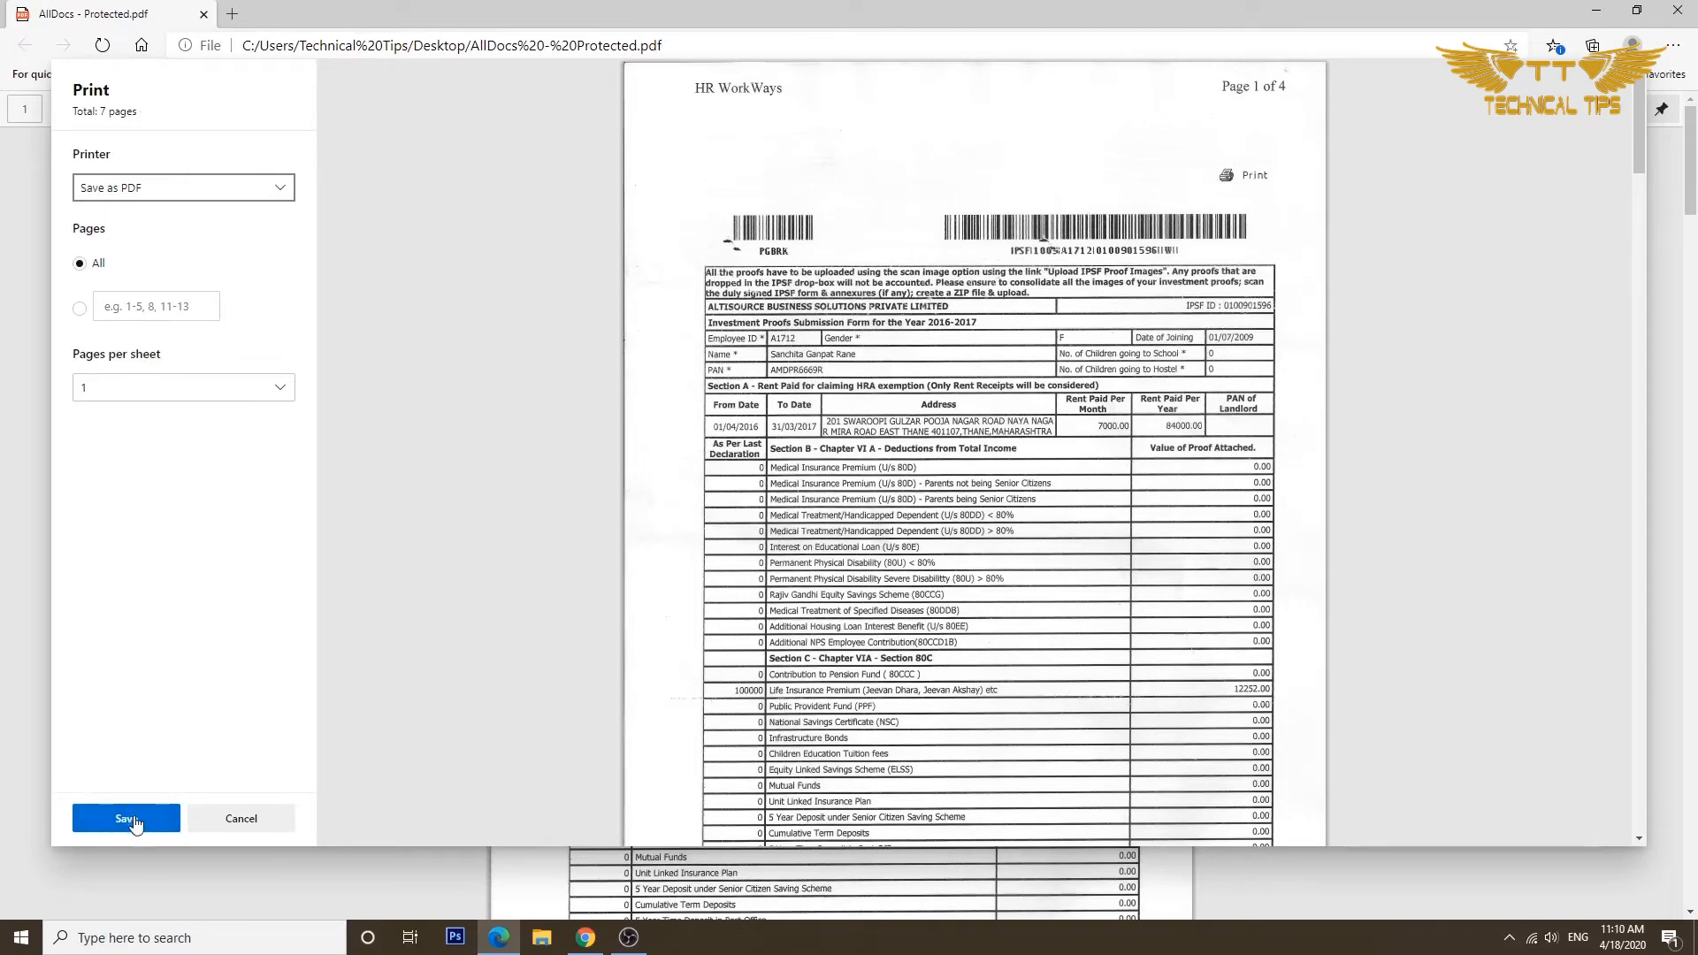
# Save the print output as a file, naming it 'without password' on the Desktop
pyautogui.click(125, 817)
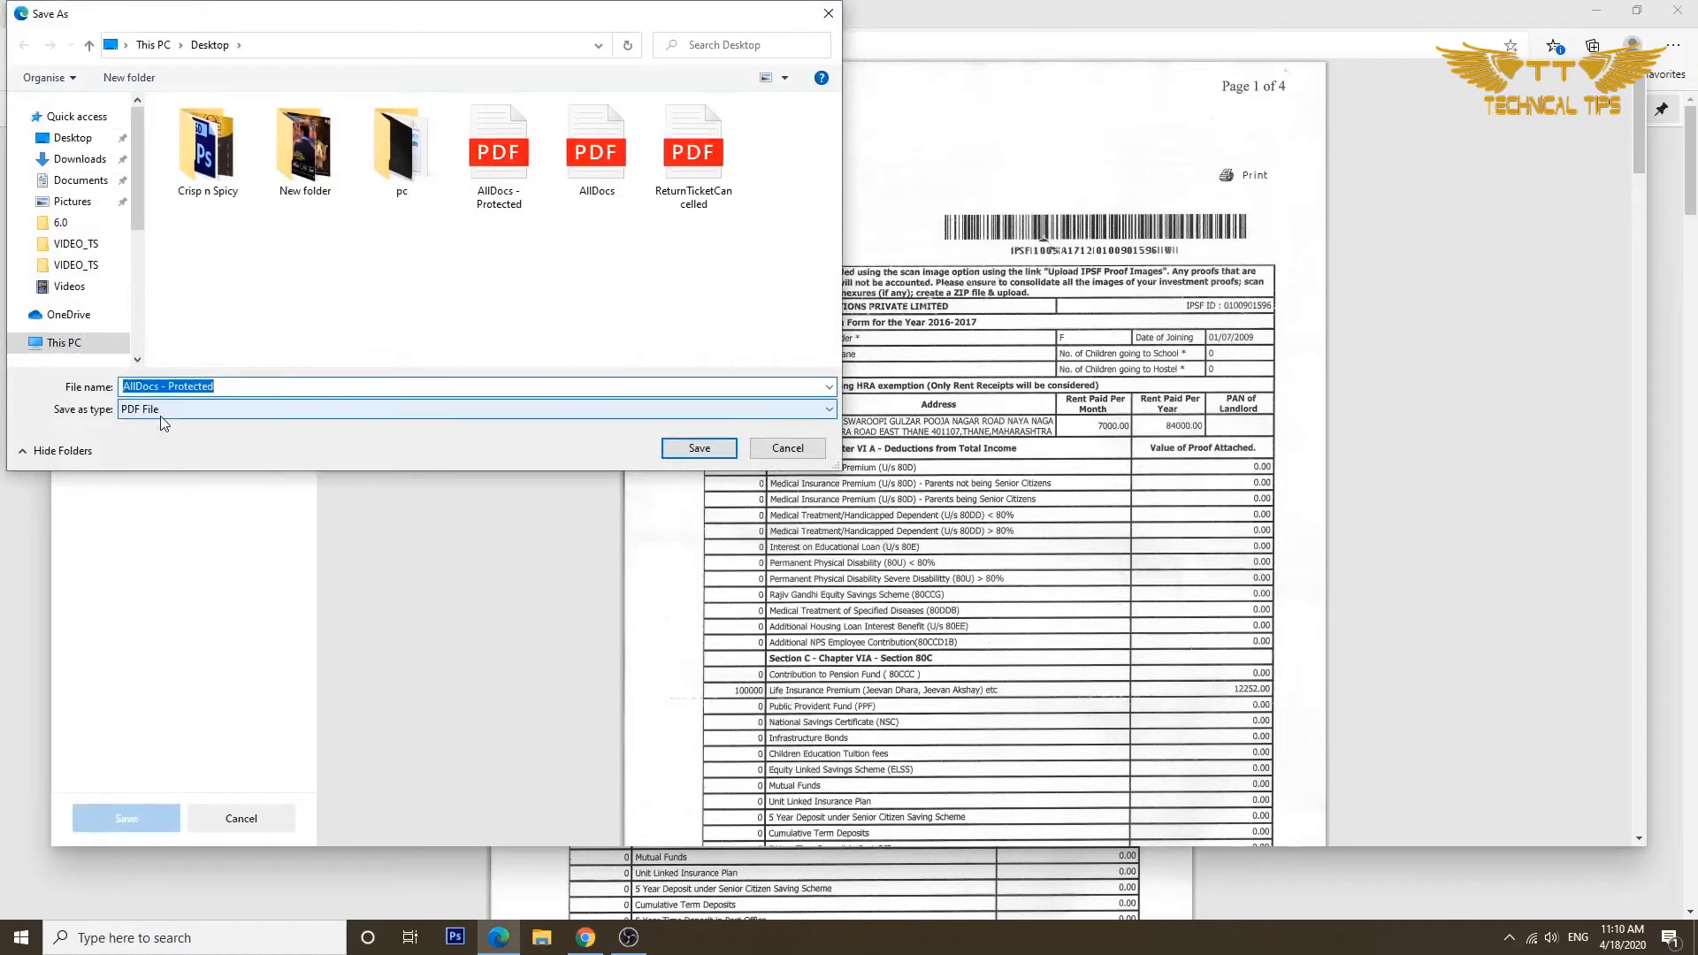
pyautogui.click(73, 138)
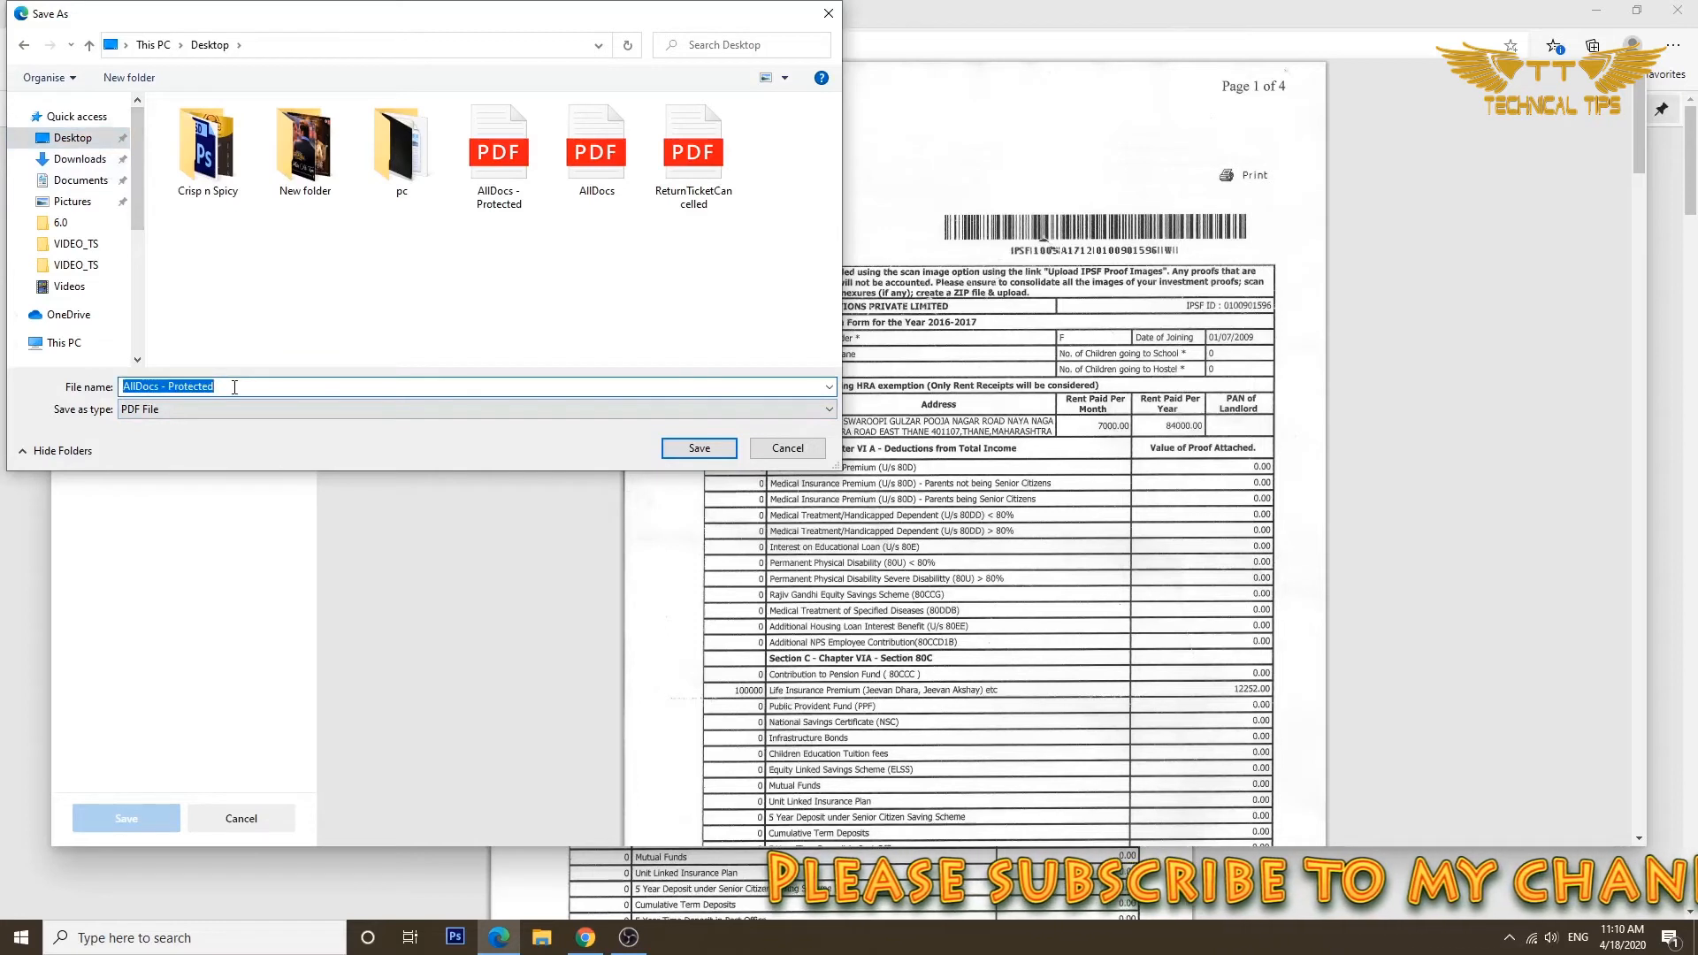
pyautogui.write('wit')
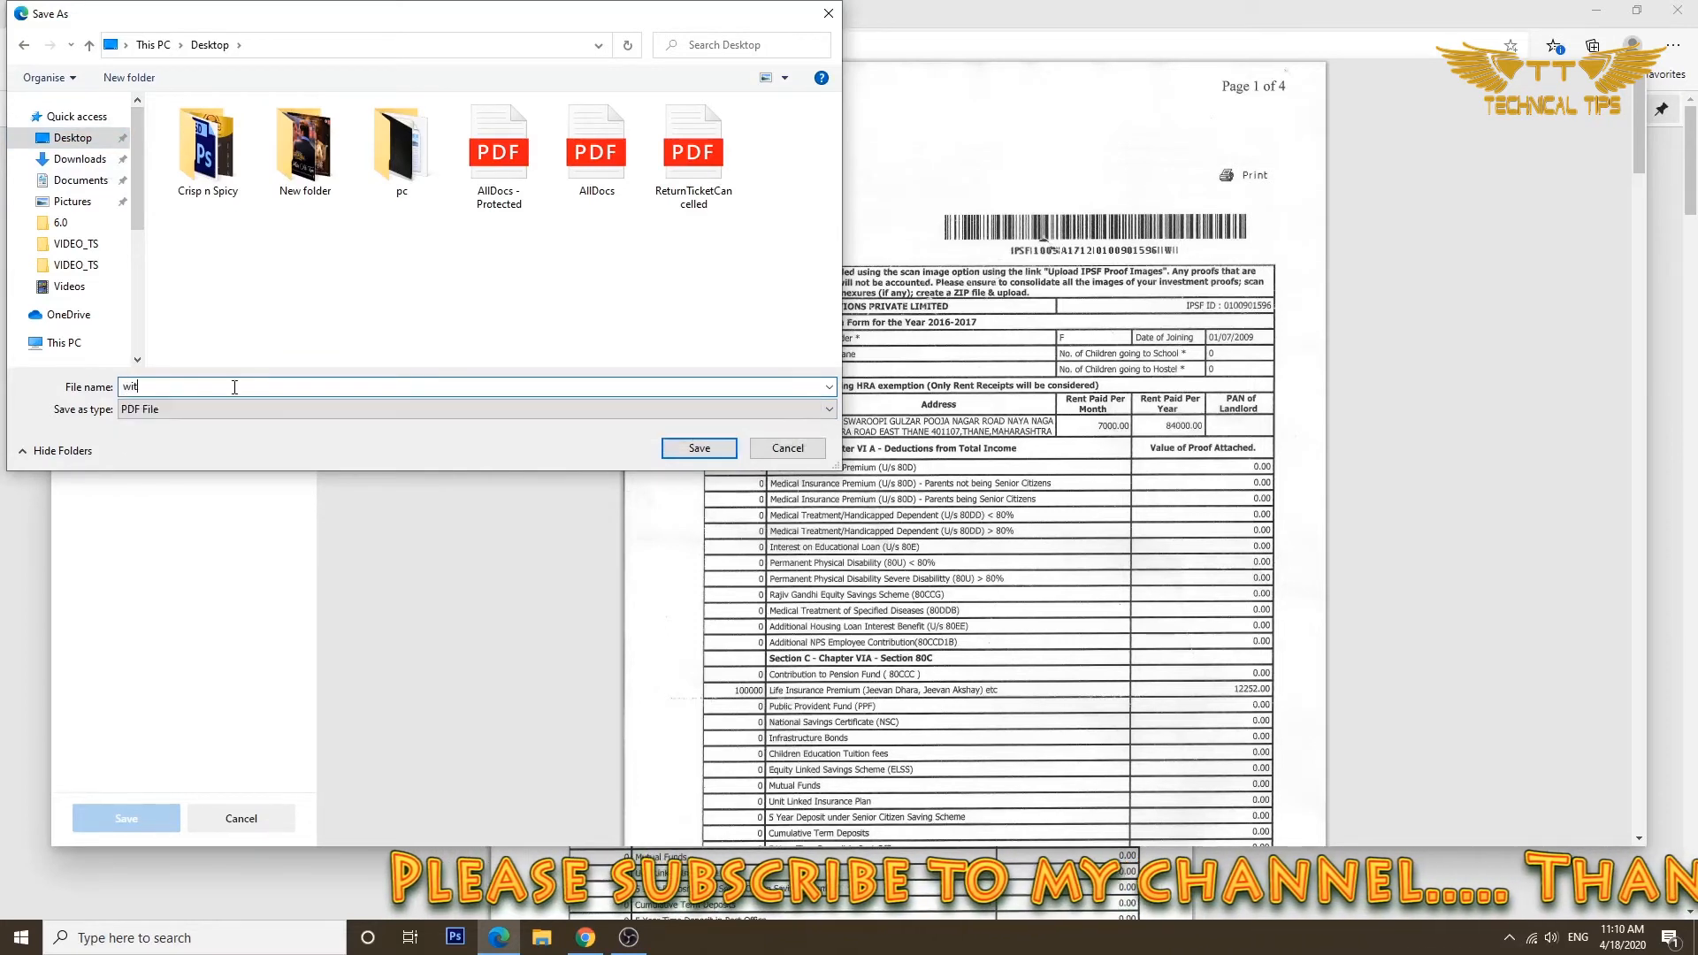
pyautogui.write('hout password')
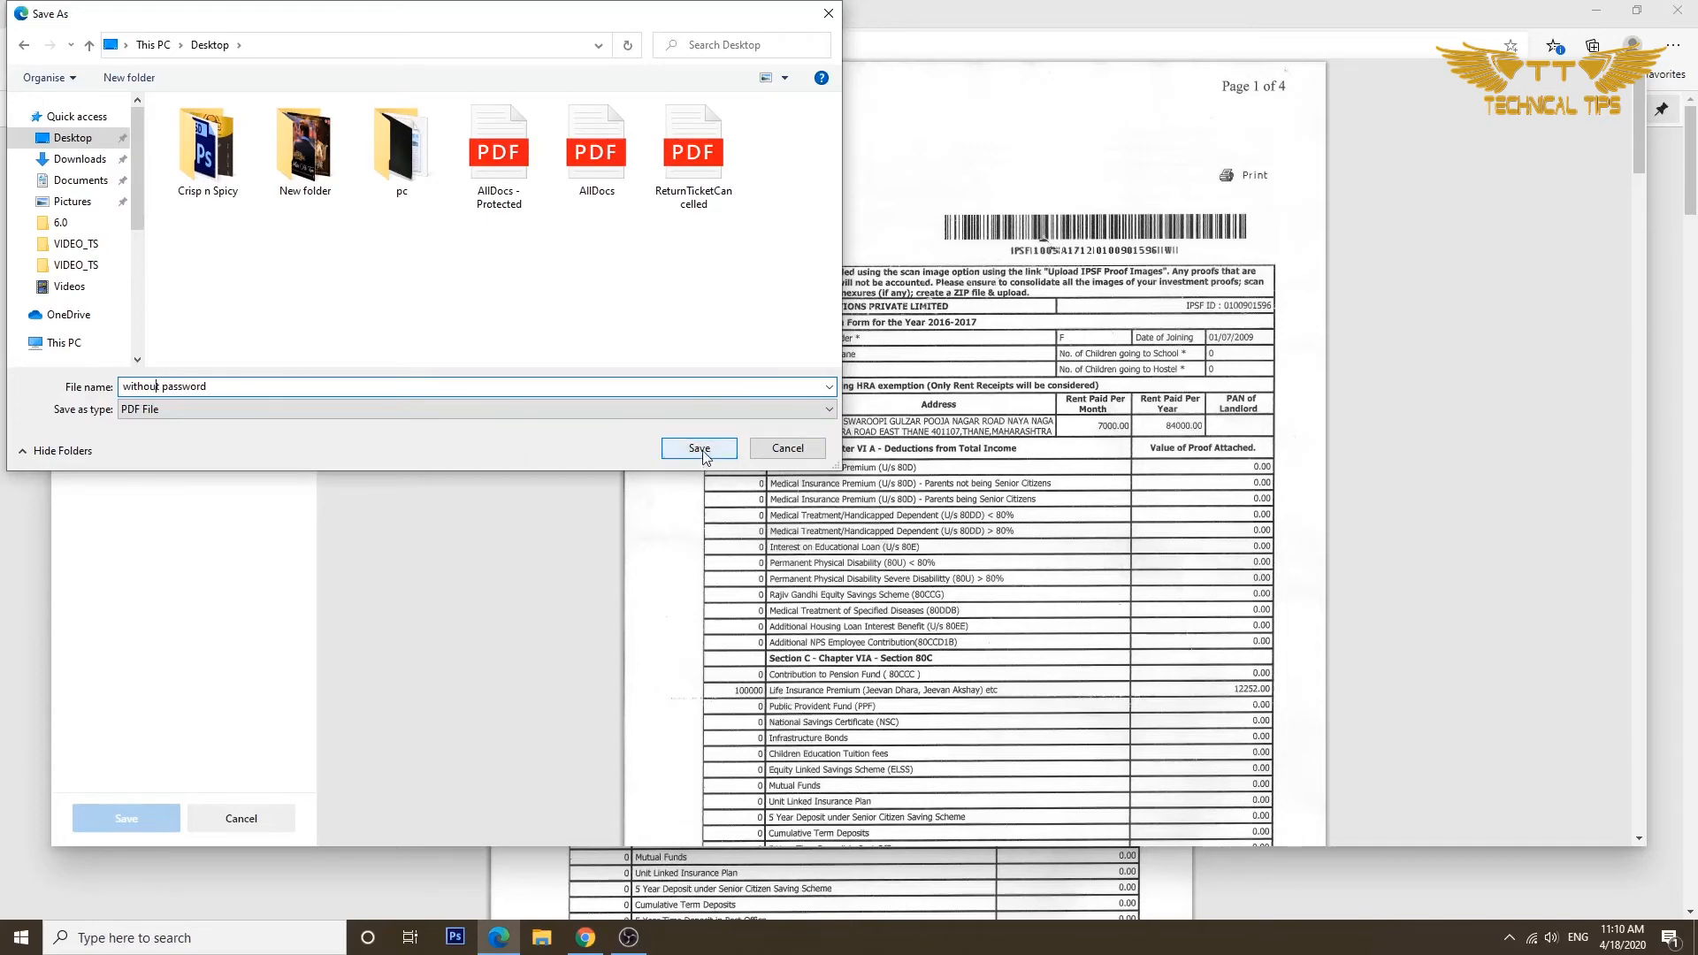
# Save the 'without password' PDF to the Desktop and close Edge
pyautogui.click(698, 448)
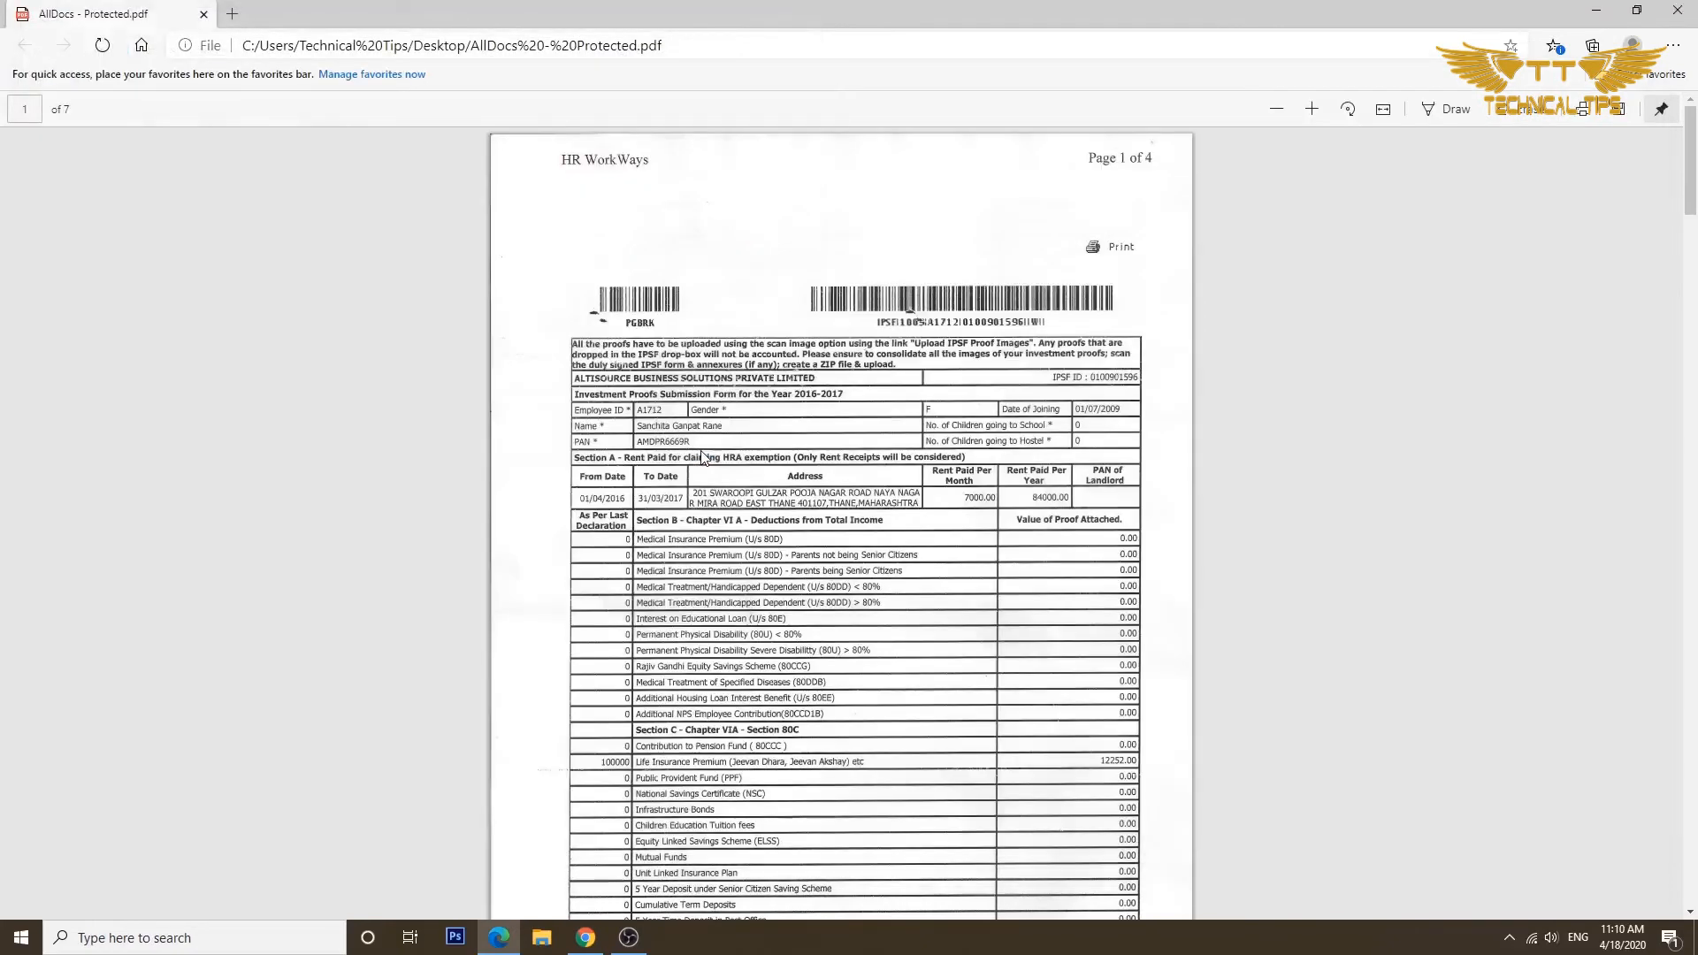
pyautogui.moveTo(752, 436)
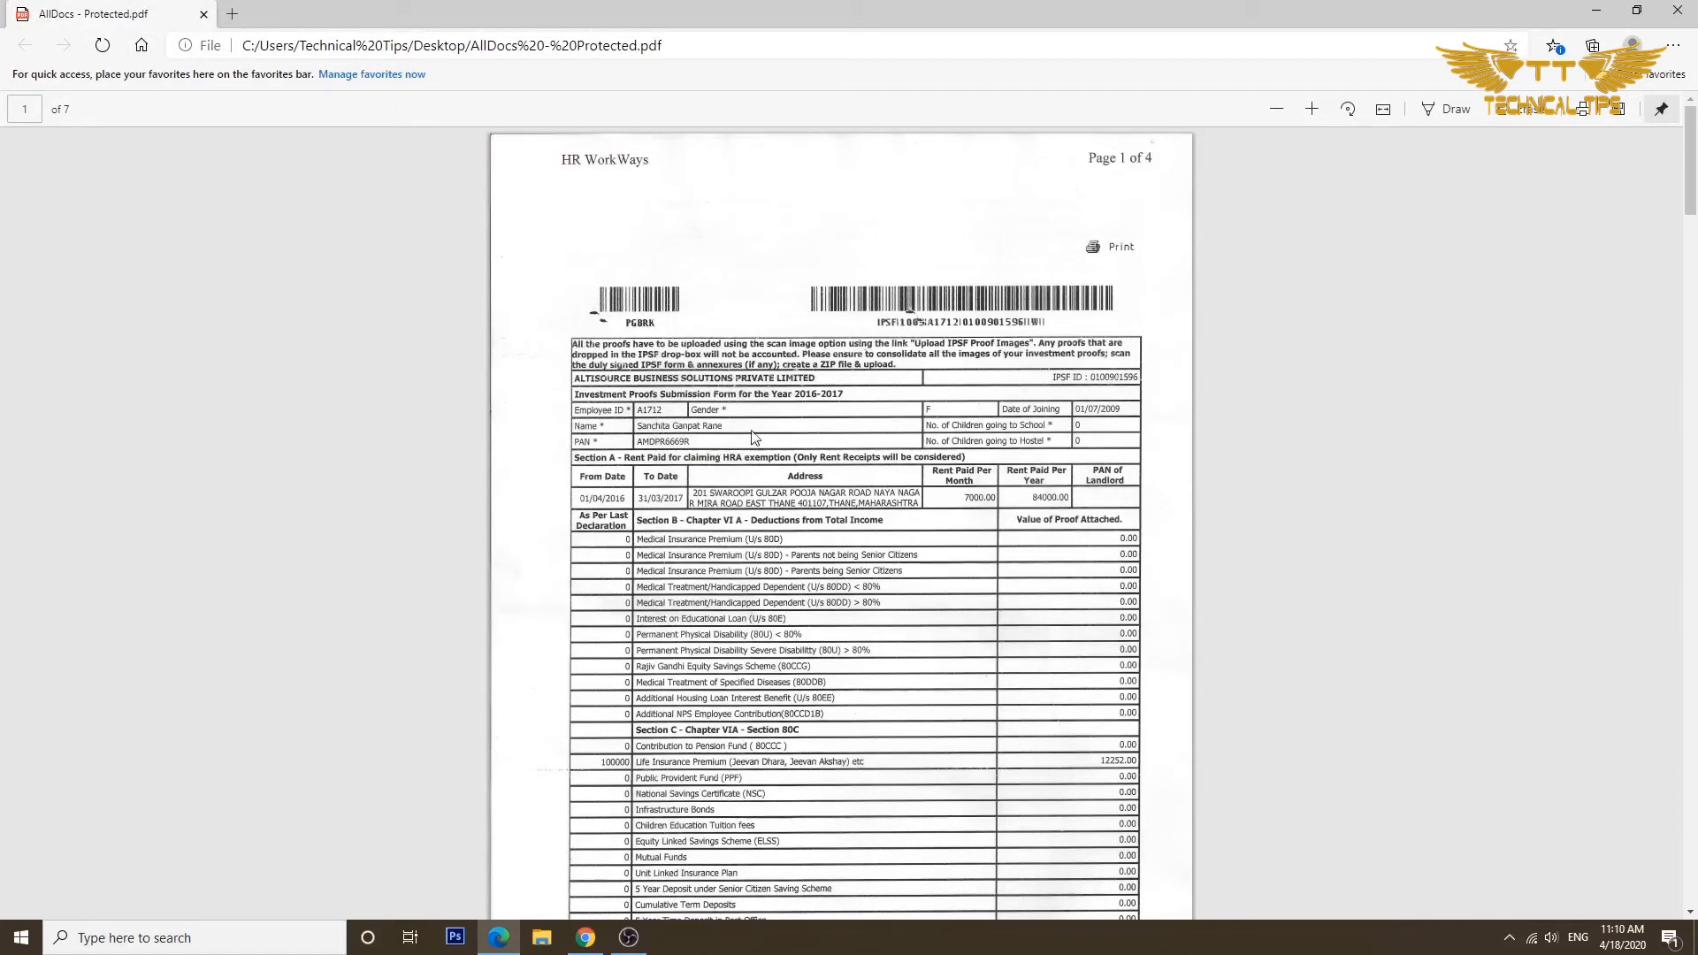
pyautogui.moveTo(1685, 11)
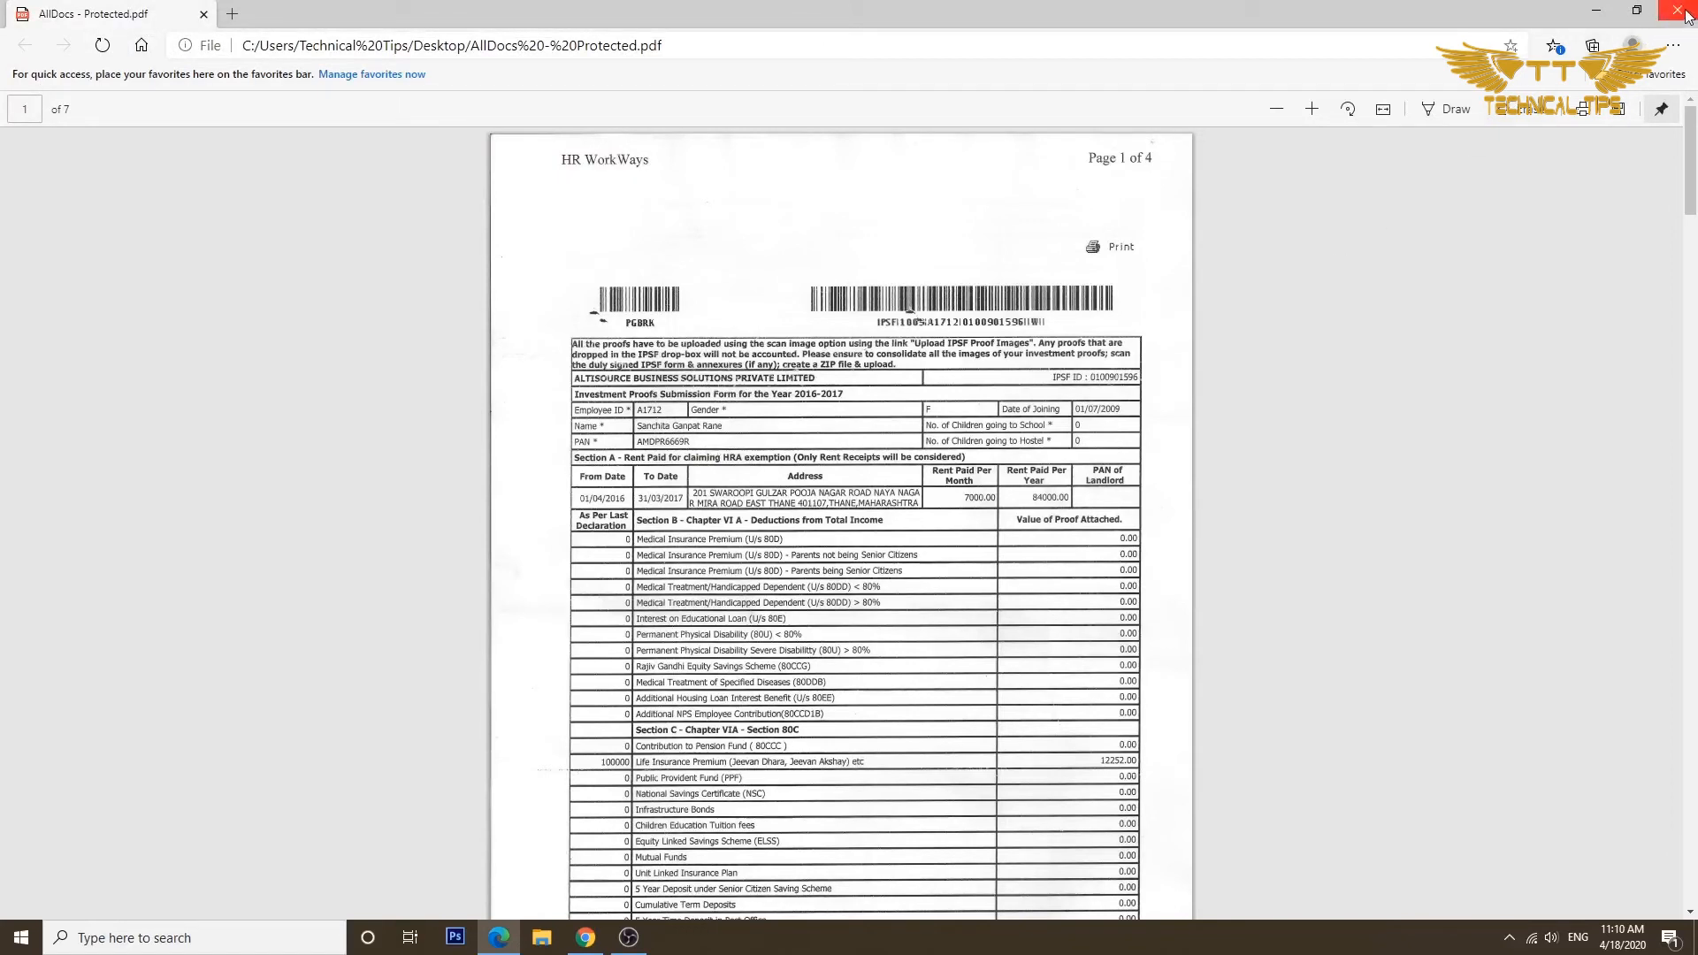
pyautogui.click(1684, 10)
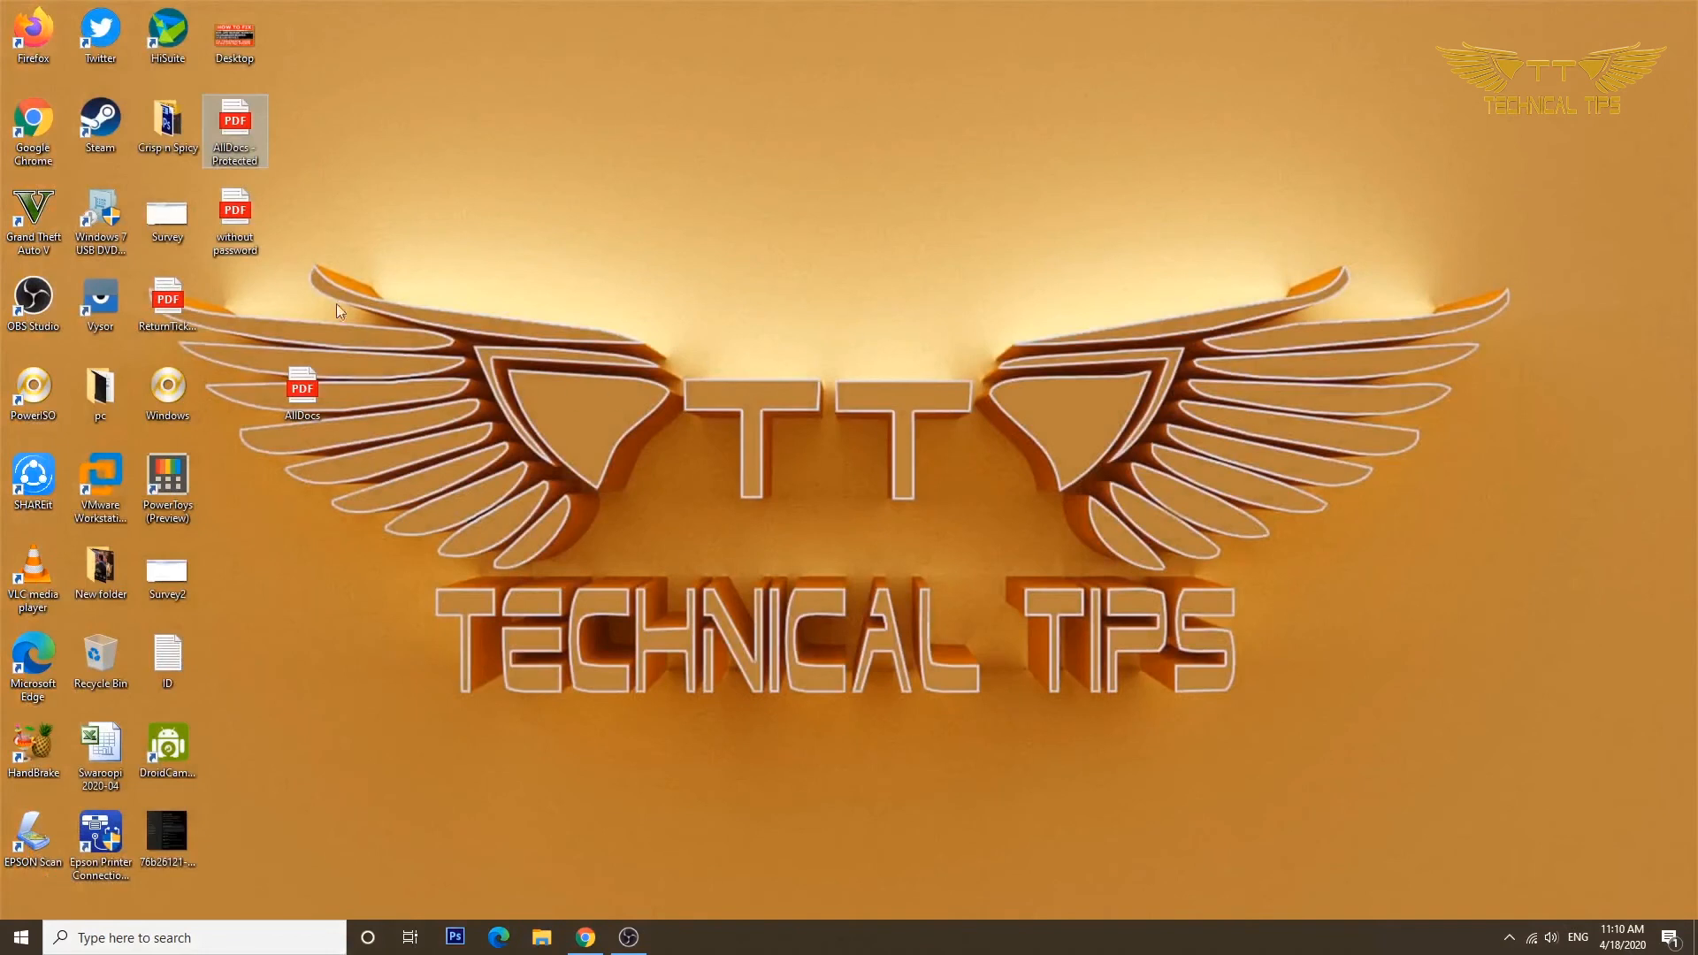
# Drag 'without password' to mid-desktop, open it in Edge without a password prompt, then close it
pyautogui.moveTo(235, 217); pyautogui.dragTo(1040, 217)
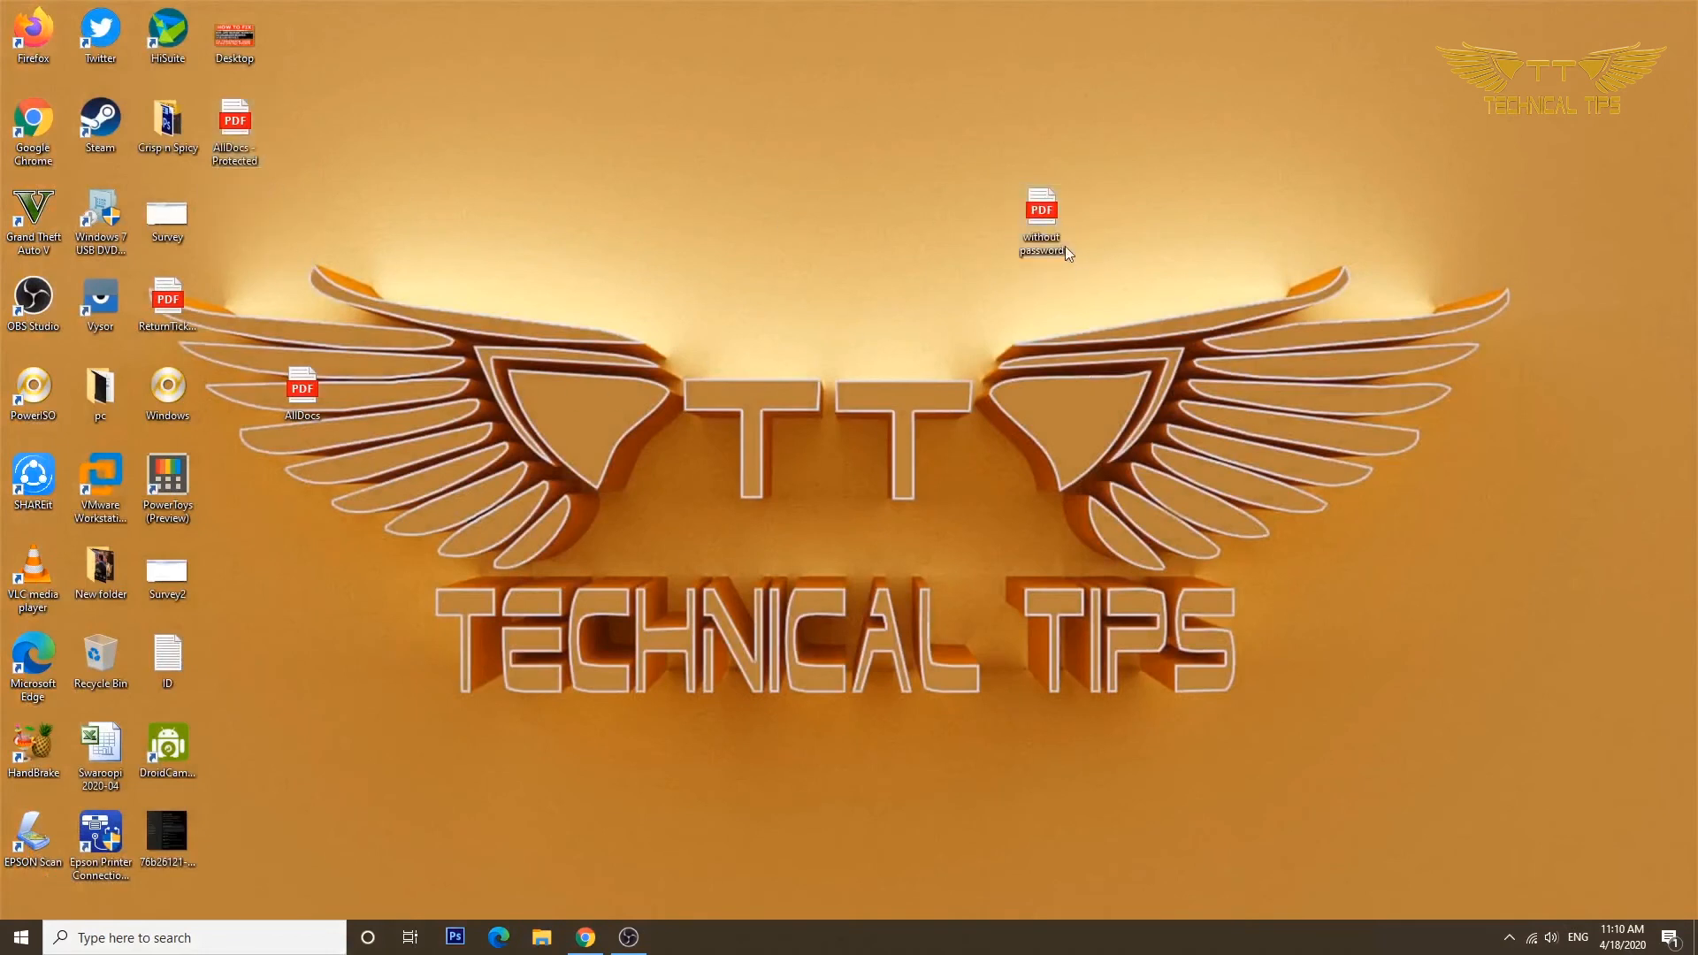
pyautogui.doubleClick(1039, 208)
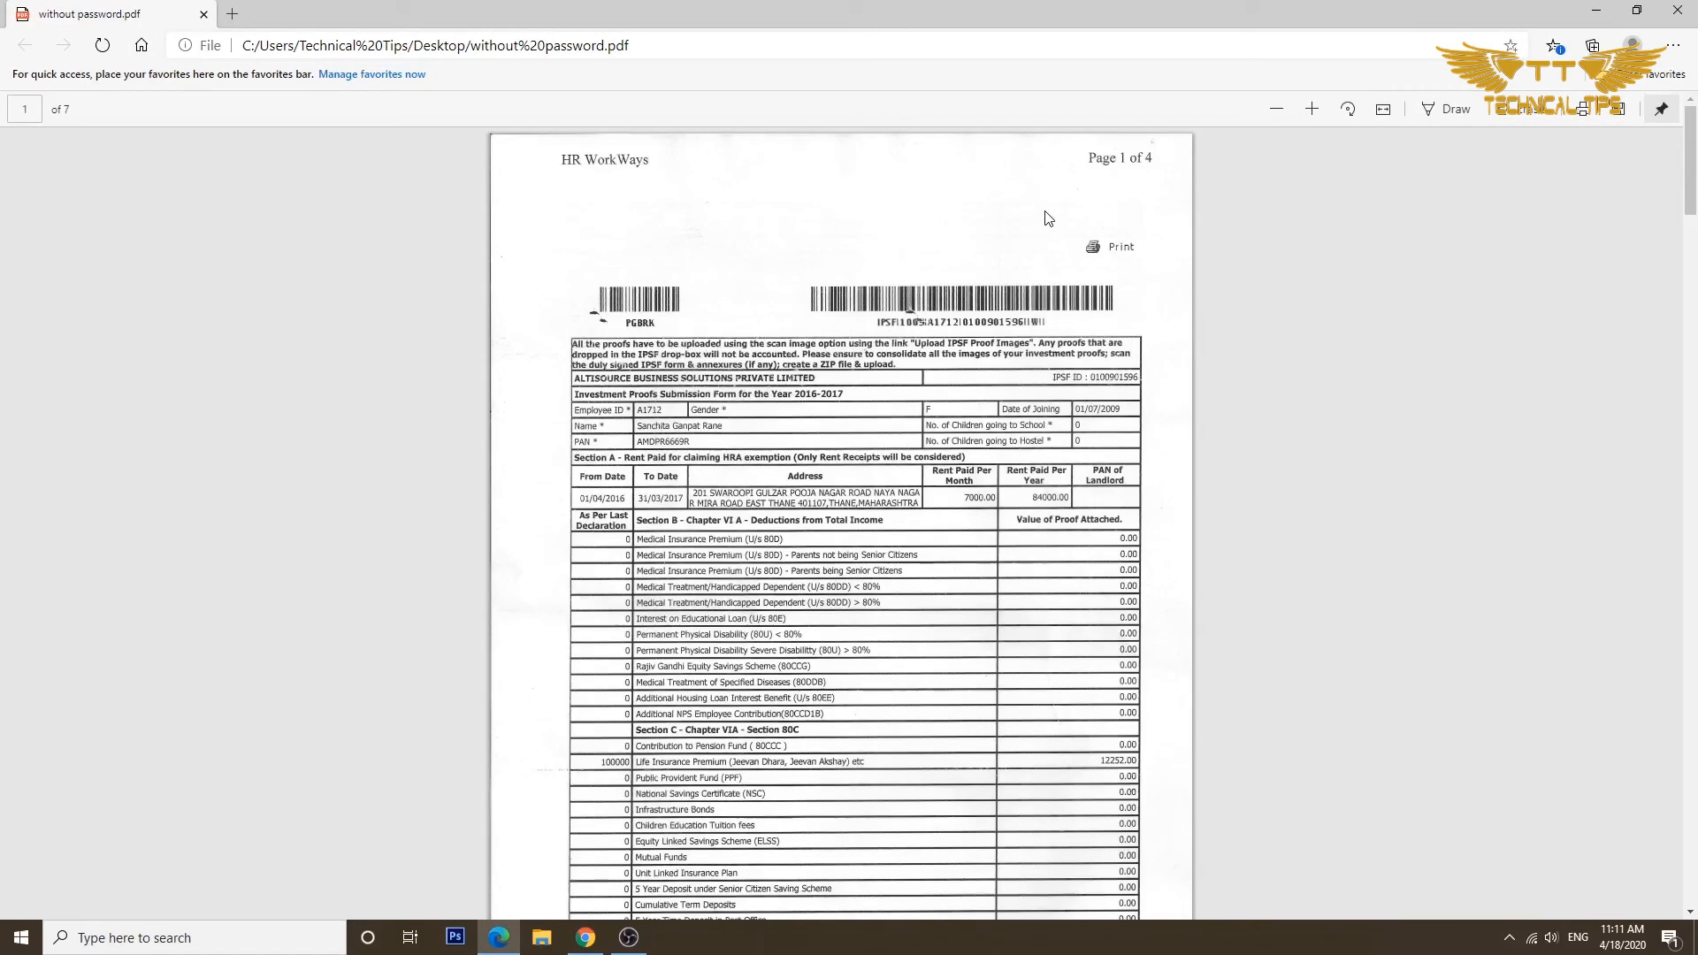
pyautogui.moveTo(1670, 15)
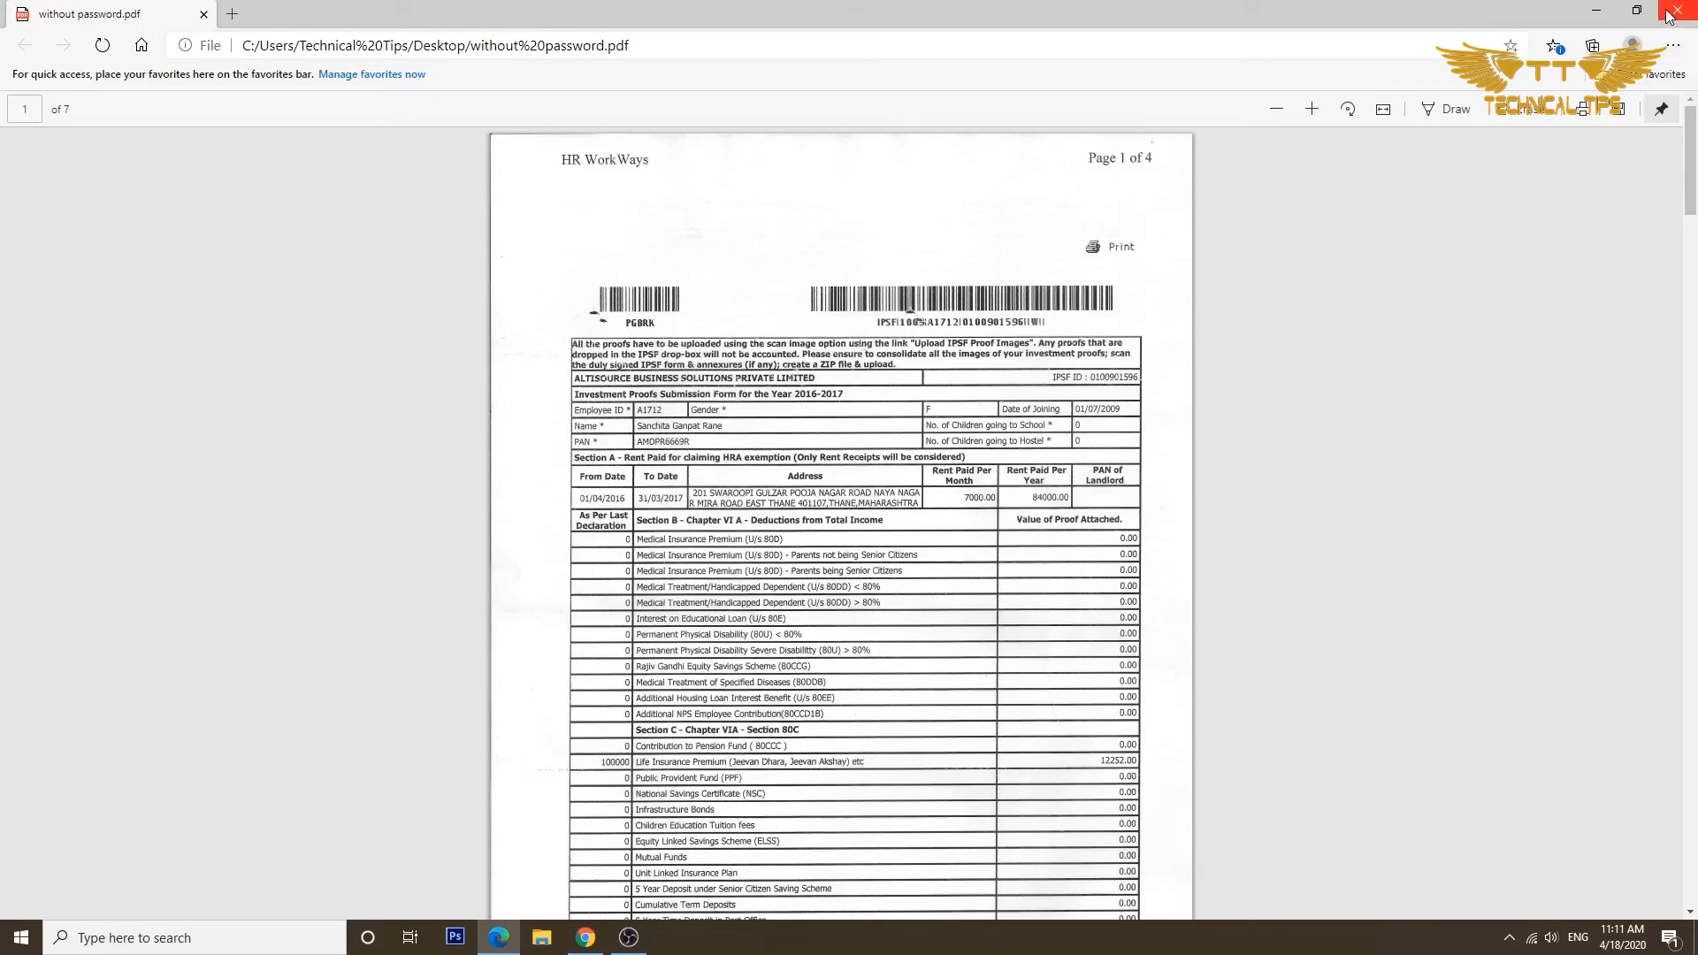
pyautogui.click(1668, 12)
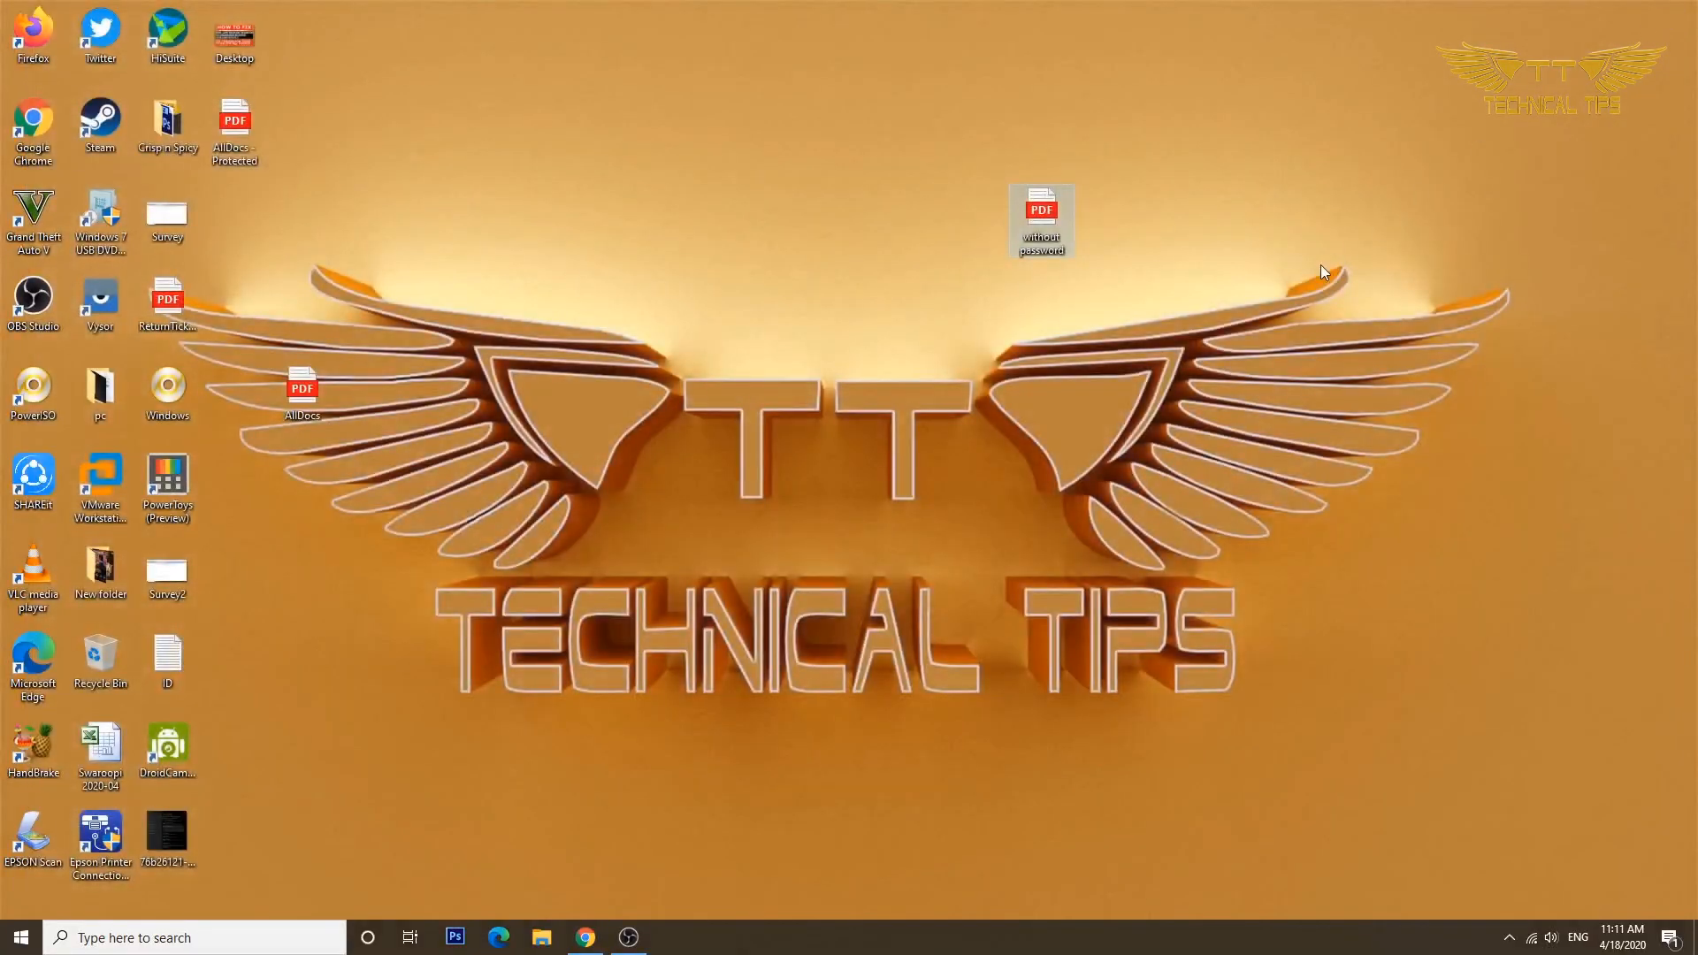